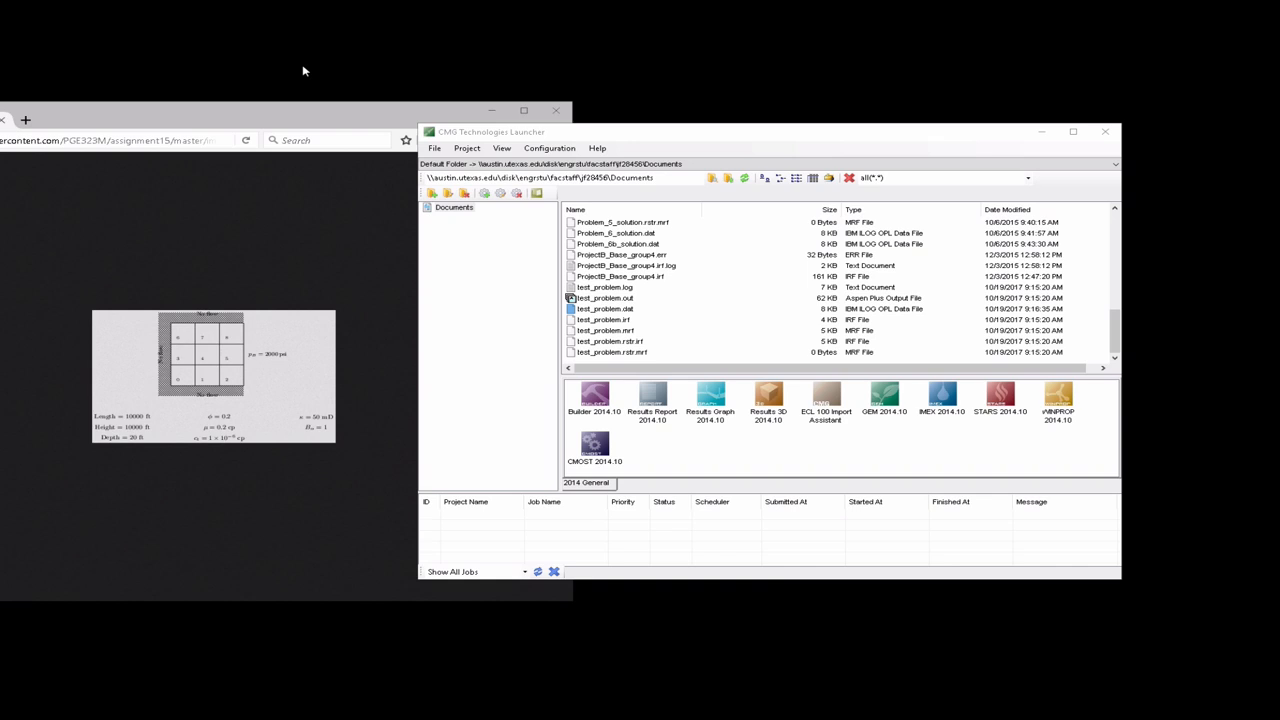
{"action": "mouse_move", "coordinate": [157, 371]}
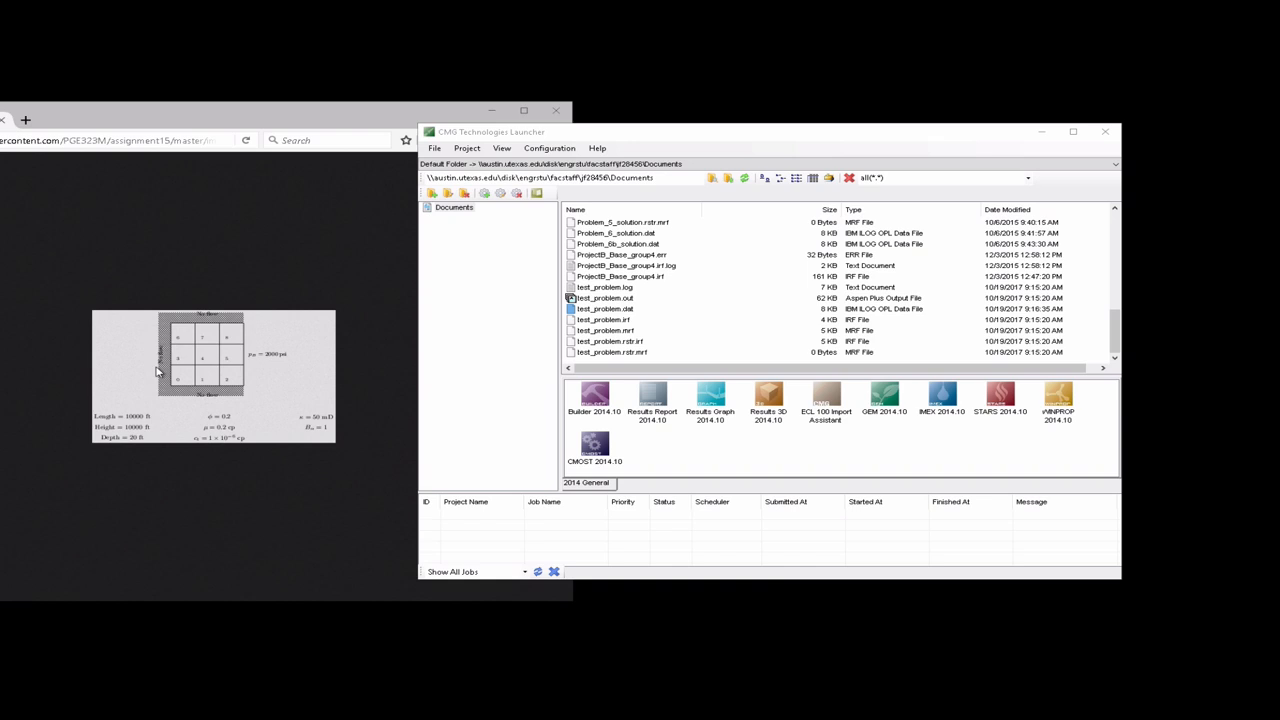
{"action": "mouse_move", "coordinate": [184, 347]}
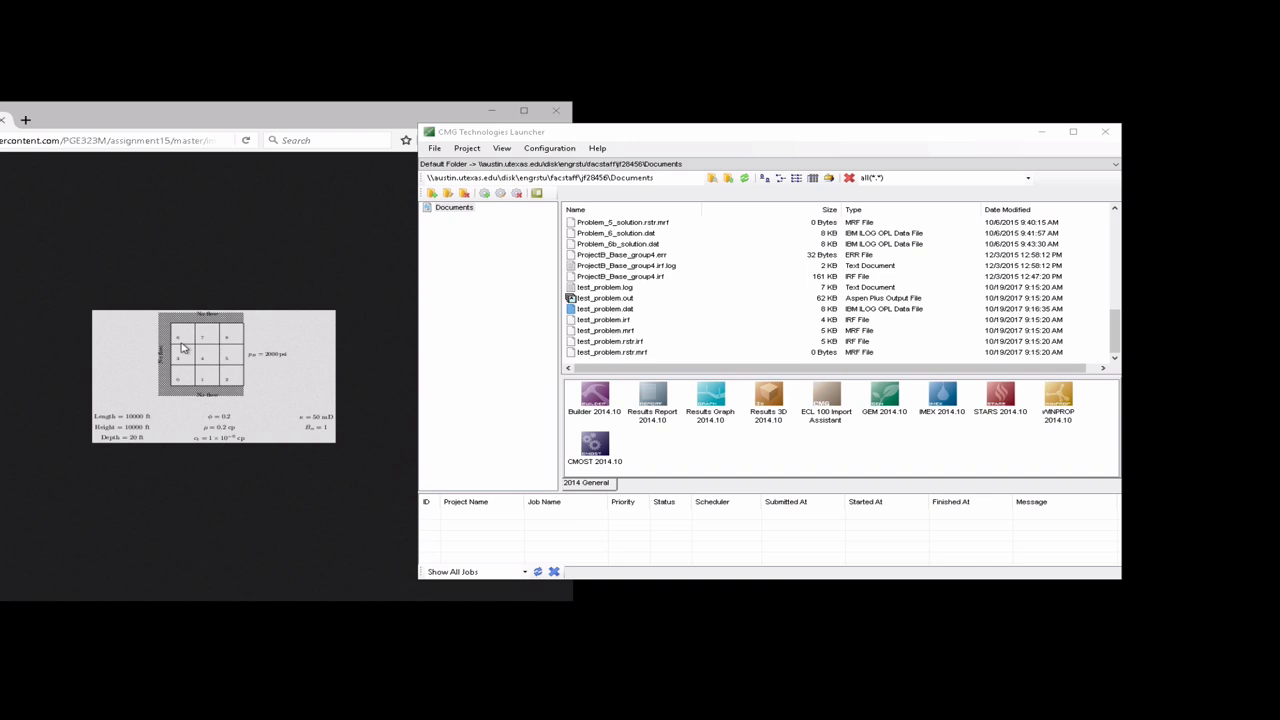
{"action": "mouse_move", "coordinate": [263, 367]}
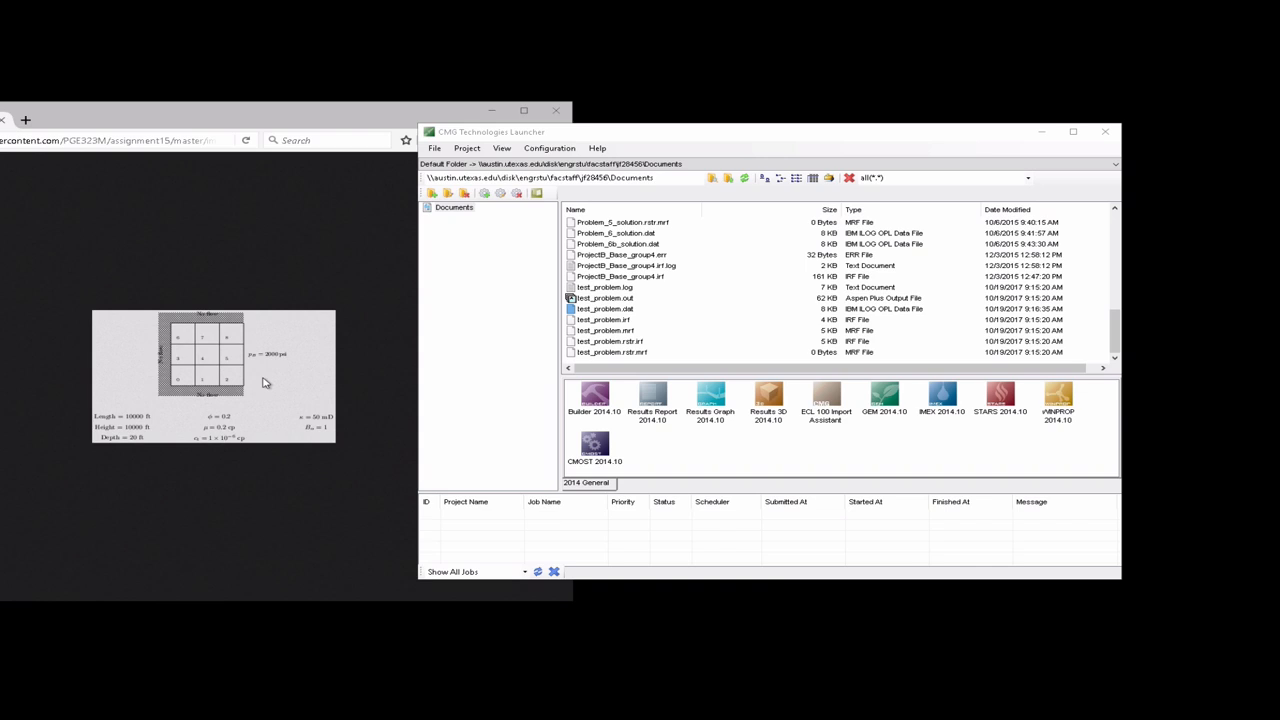
{"action": "mouse_move", "coordinate": [262, 371]}
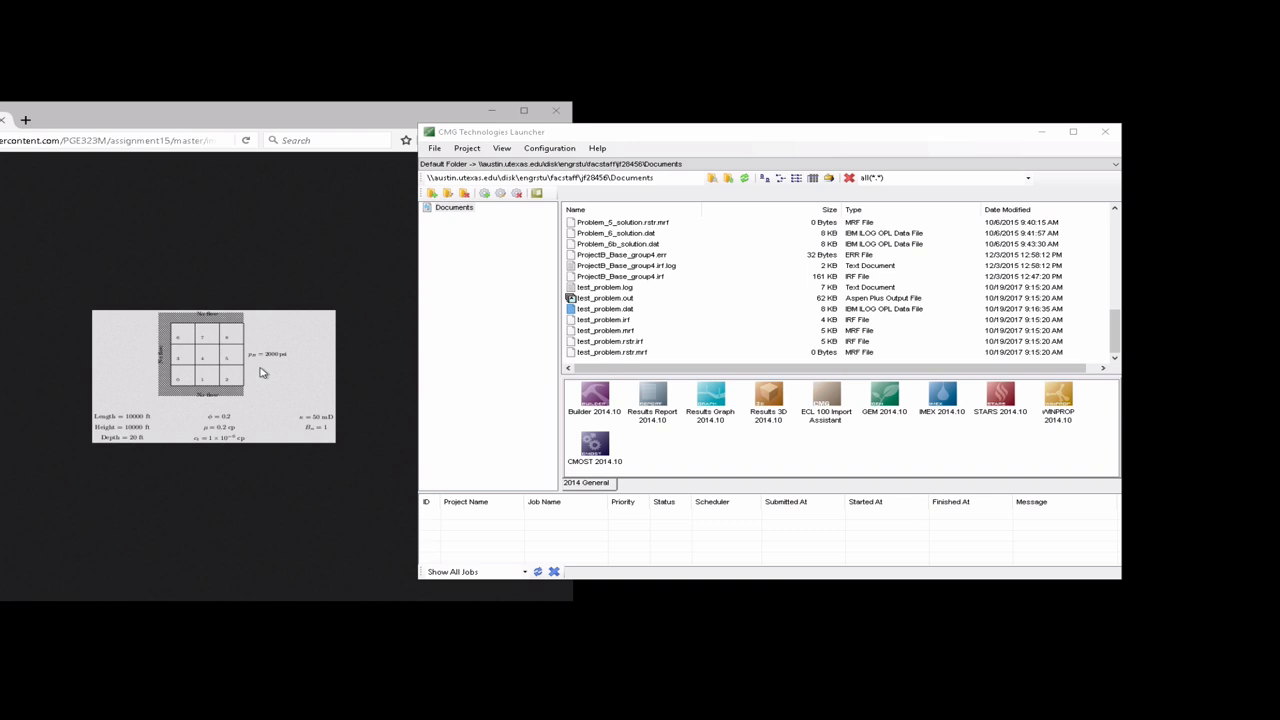
Select test_problem.dat and bring up its context menu to open it in Notepad++.
{"action": "left_click", "coordinate": [604, 308]}
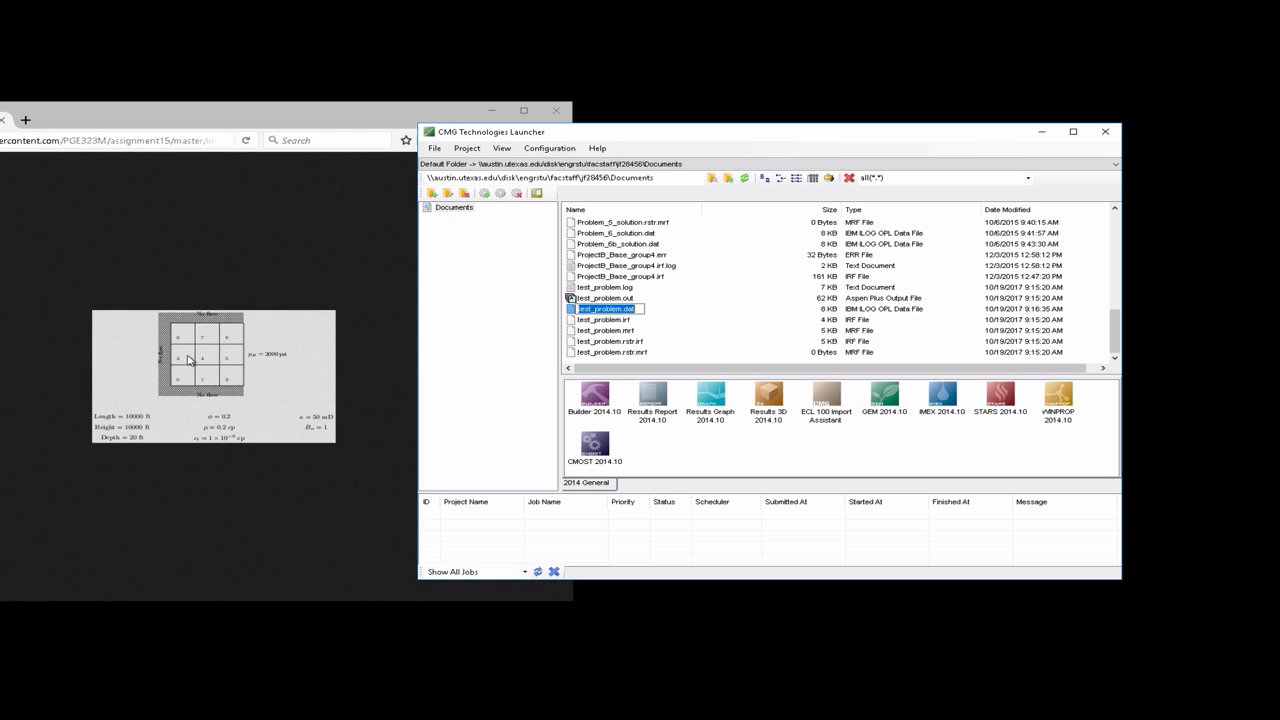
{"action": "right_click", "coordinate": [605, 308]}
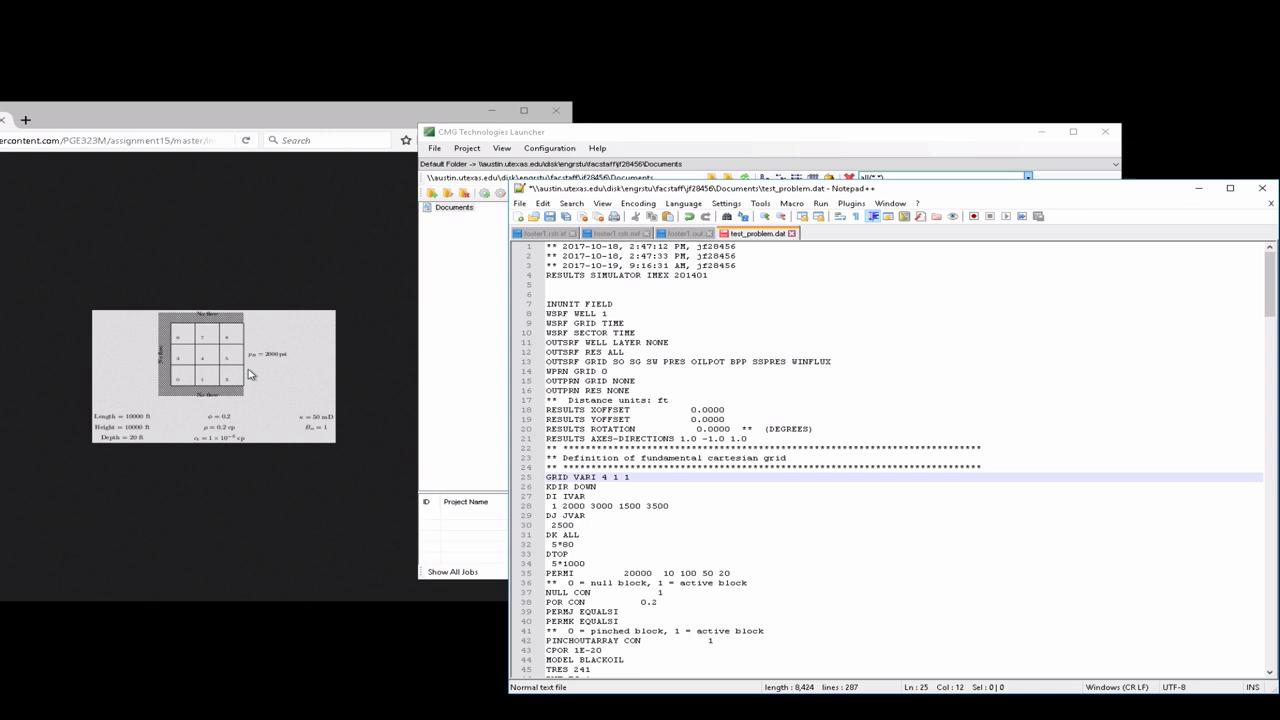
{"action": "mouse_move", "coordinate": [289, 357]}
{"action": "type", "text": "3"}
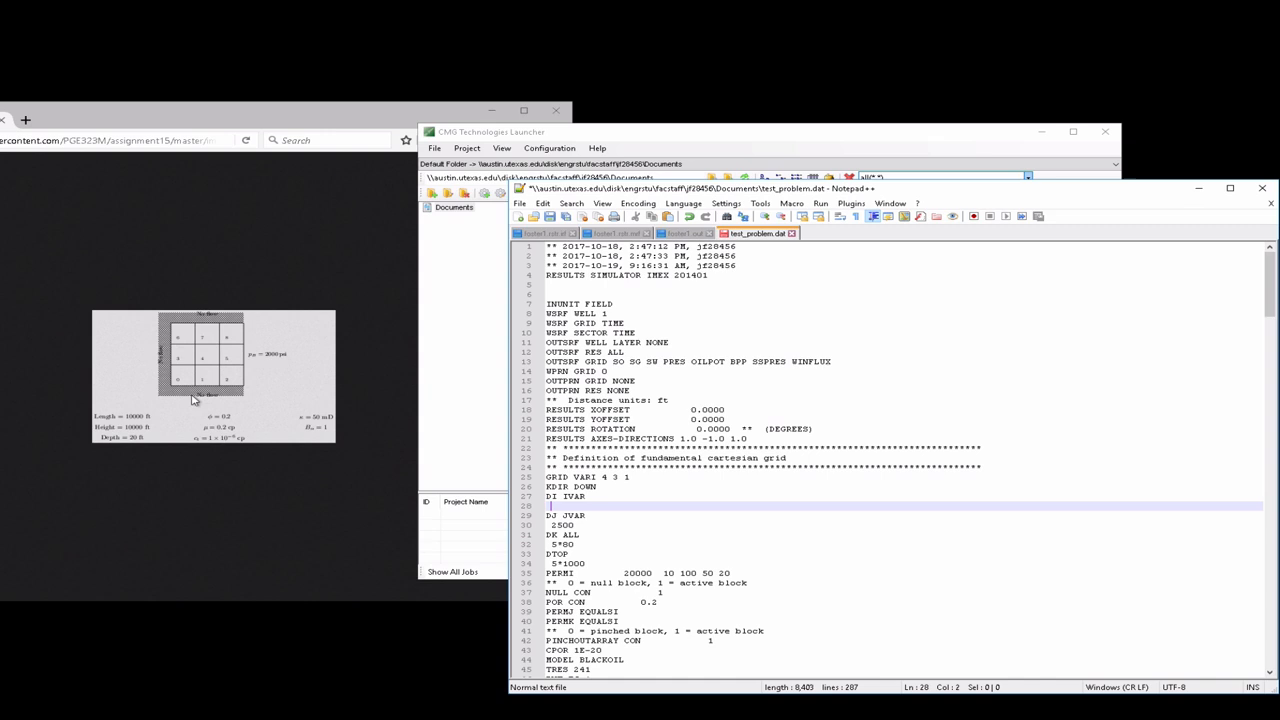
{"action": "mouse_move", "coordinate": [240, 383]}
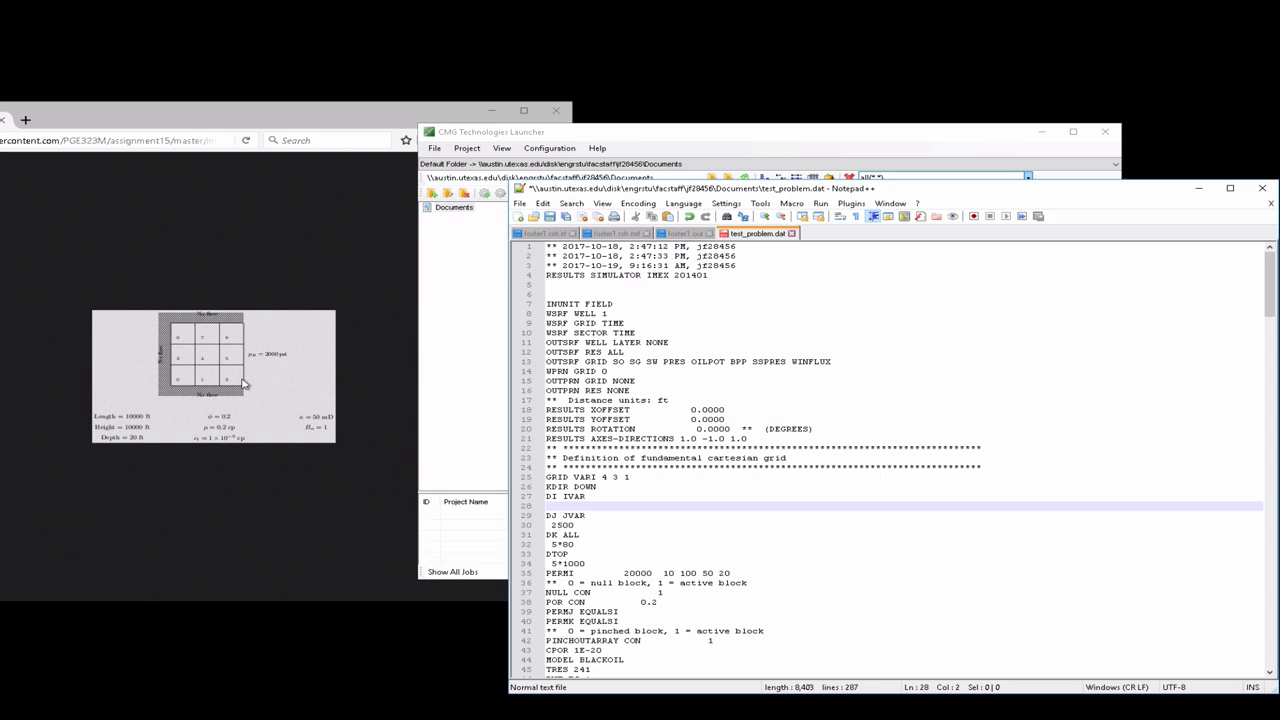
Enter 3*3333.33 as the DI IVAR and DJ JVAR block sizes.
{"action": "type", "text": "3*3333.33 1"}
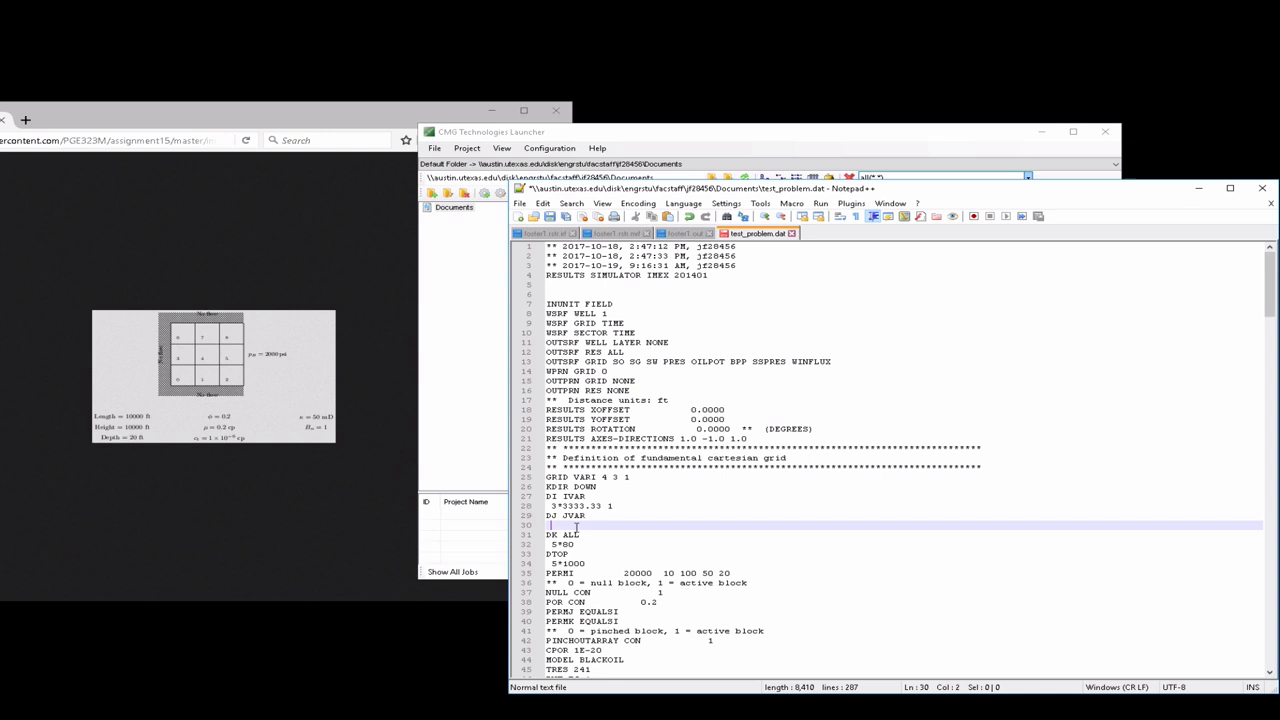
{"action": "type", "text": "3*3333.33"}
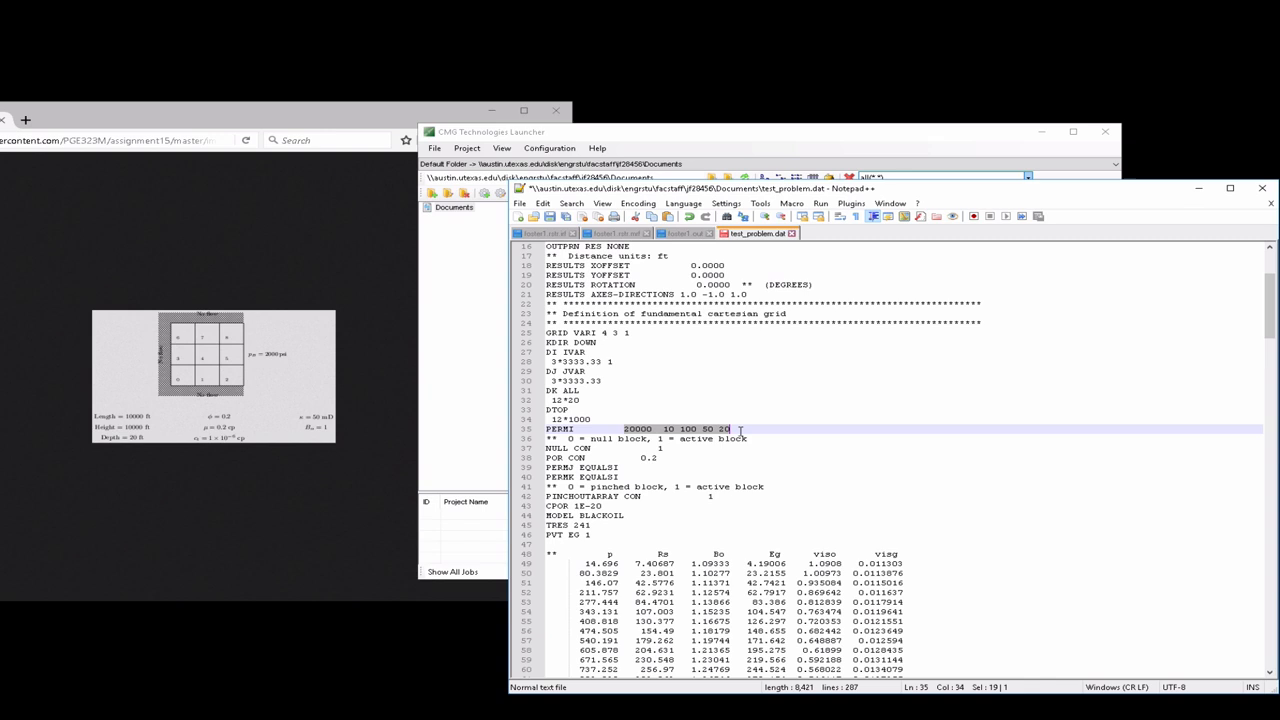
Replace the old PERMI values with 3*50 80000 repeated for each row.
{"action": "key", "text": "Delete"}
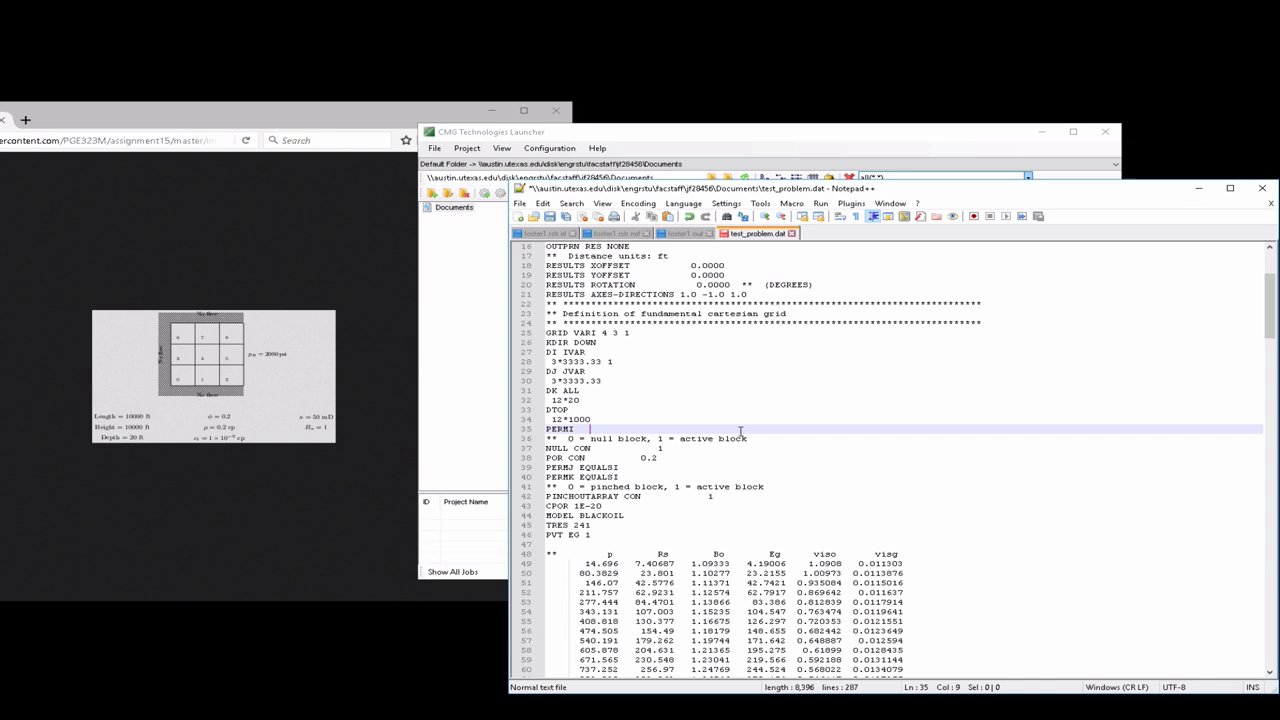
{"action": "type", "text": "3"}
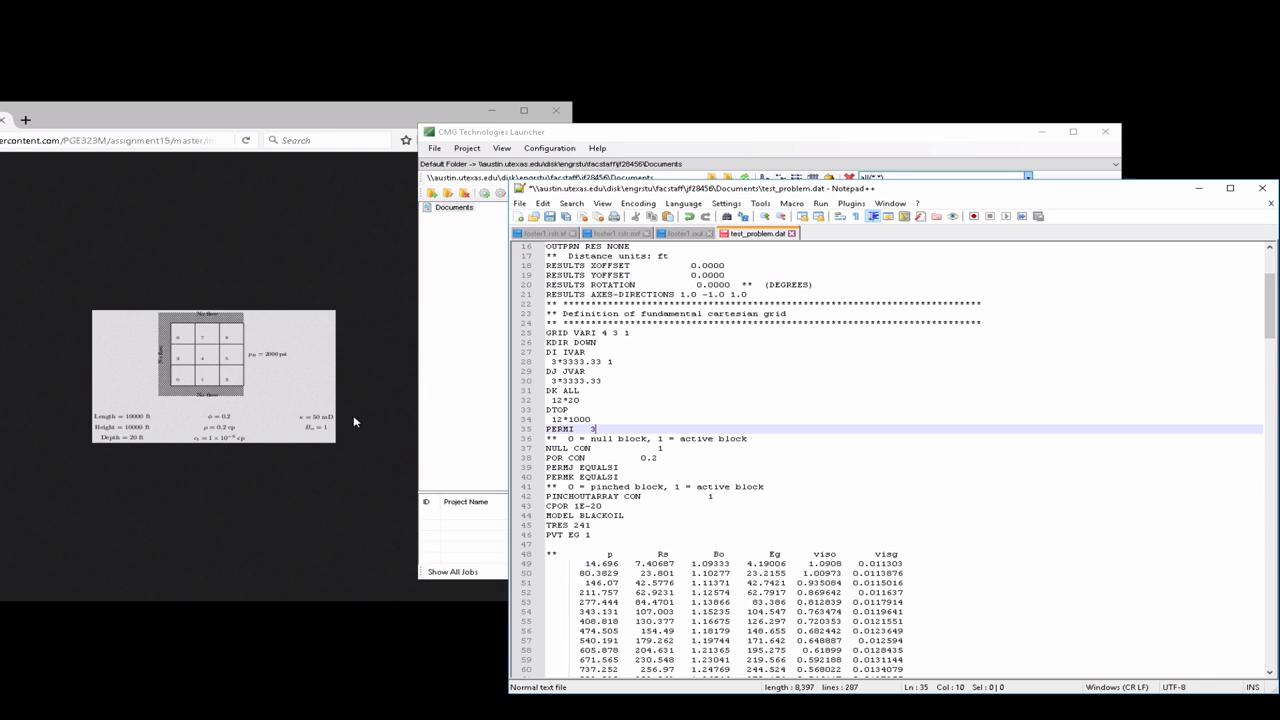
{"action": "type", "text": "50 80000"}
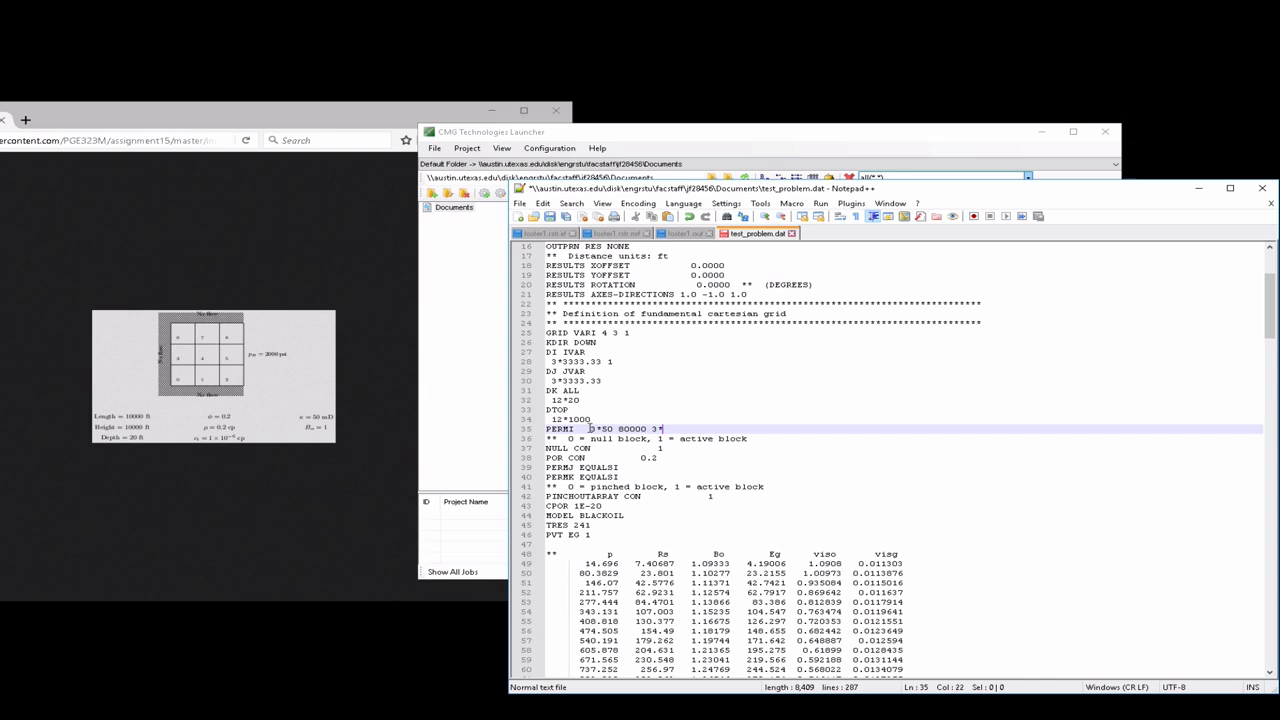
{"action": "type", "text": "3*50 80000"}
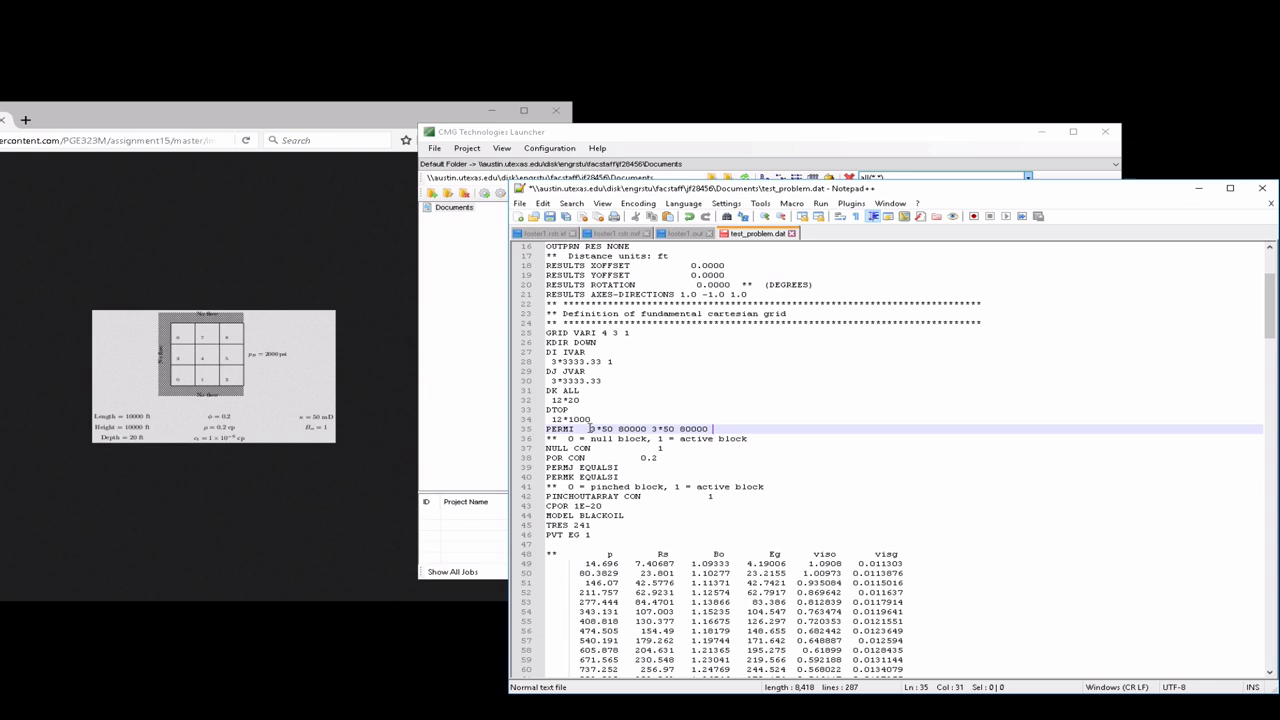
{"action": "type", "text": "3*50 800000"}
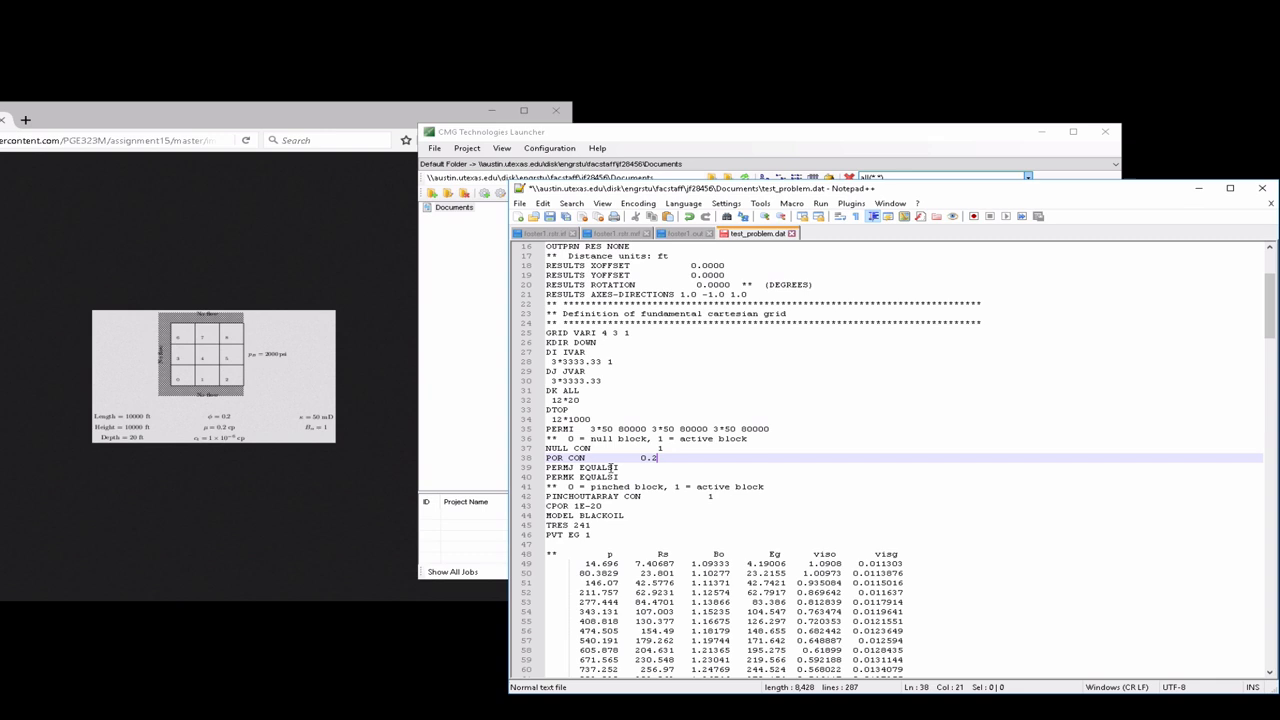
Set PERMJ and PERMK to CON 50 and save the deck as test_problem2.dat.
{"action": "type", "text": "CON 50"}
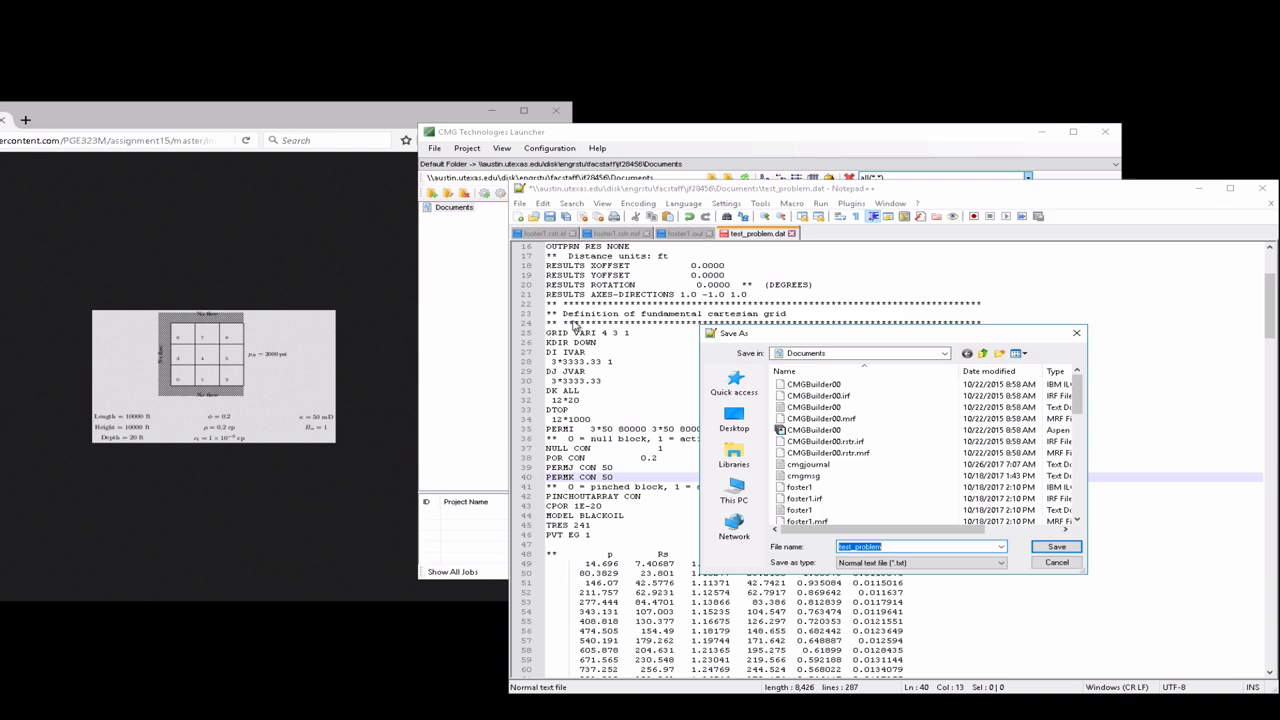
{"action": "type", "text": "test_problem2.dat"}
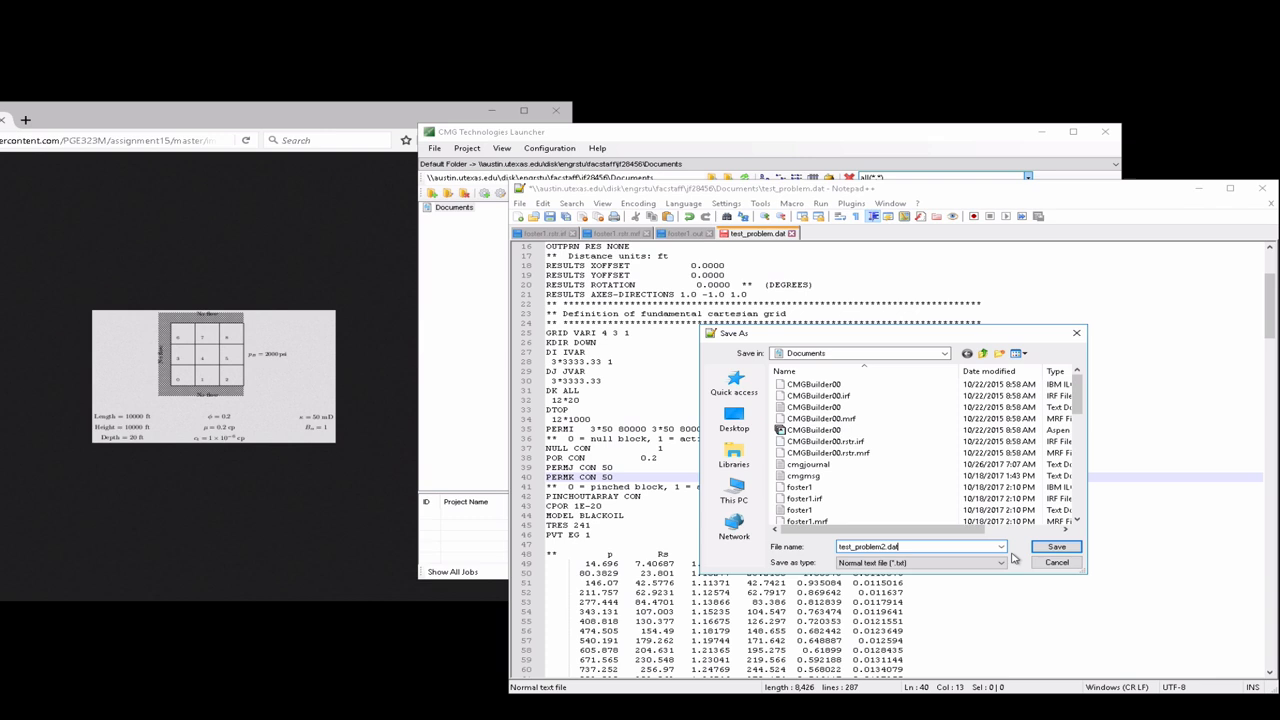
{"action": "left_click", "coordinate": [1058, 546]}
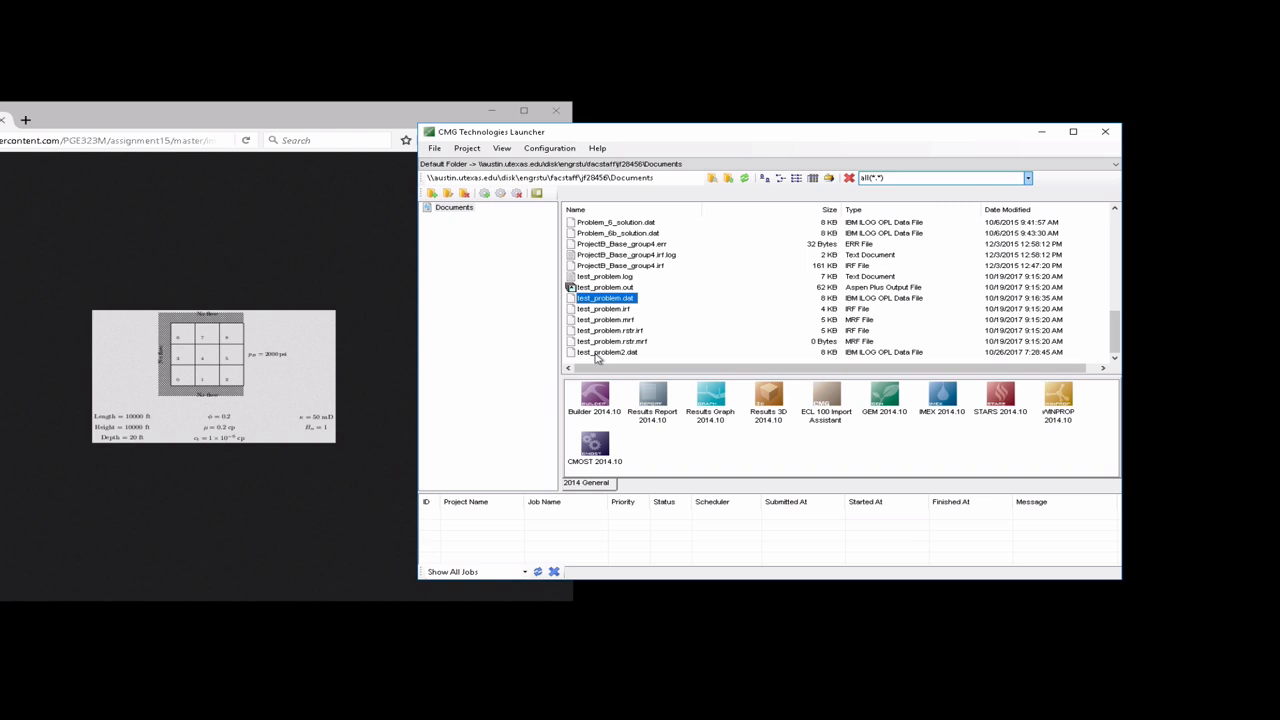
Load test_problem2.dat into CMG Builder from the Launcher.
{"action": "double_click", "coordinate": [606, 352]}
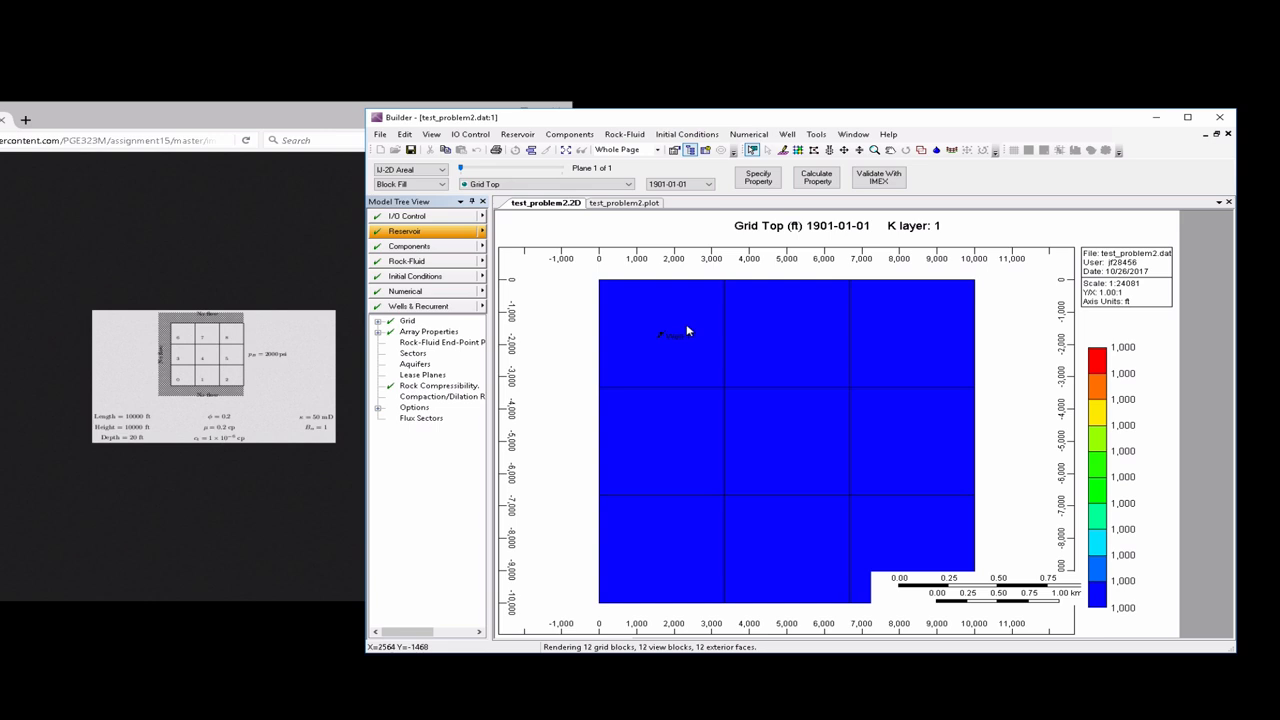
{"action": "mouse_move", "coordinate": [662, 350]}
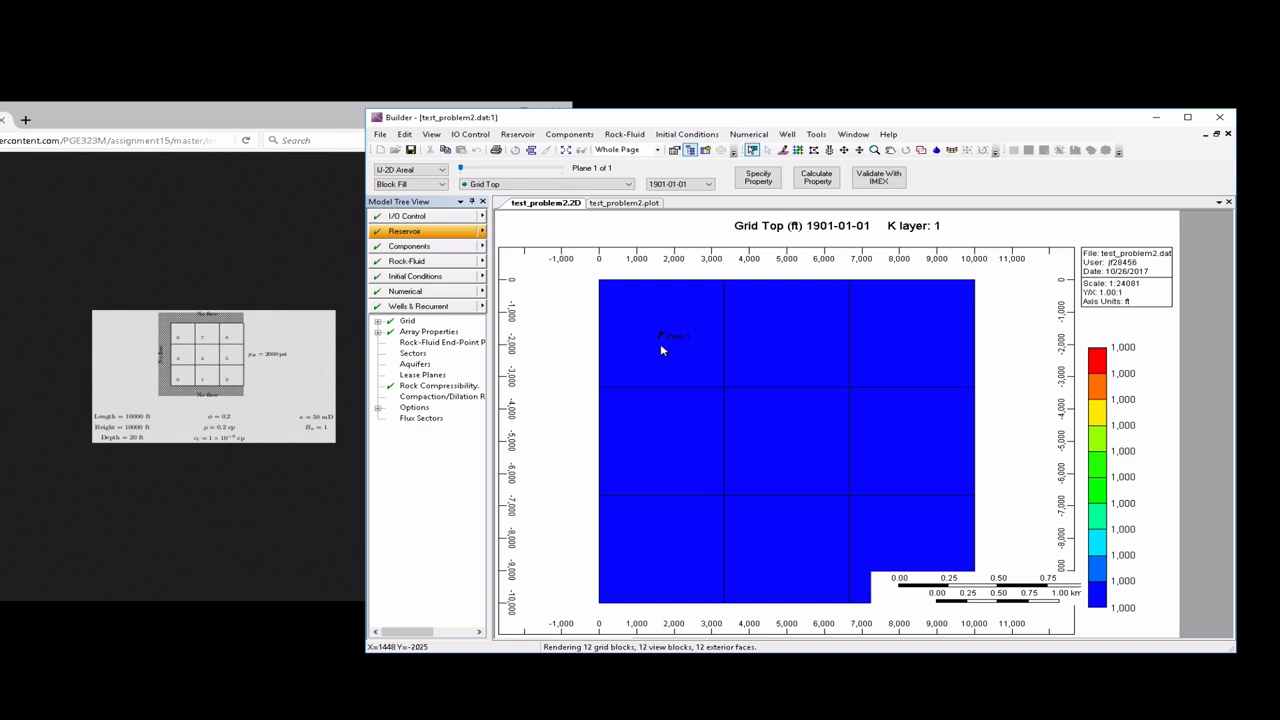
{"action": "mouse_move", "coordinate": [662, 333]}
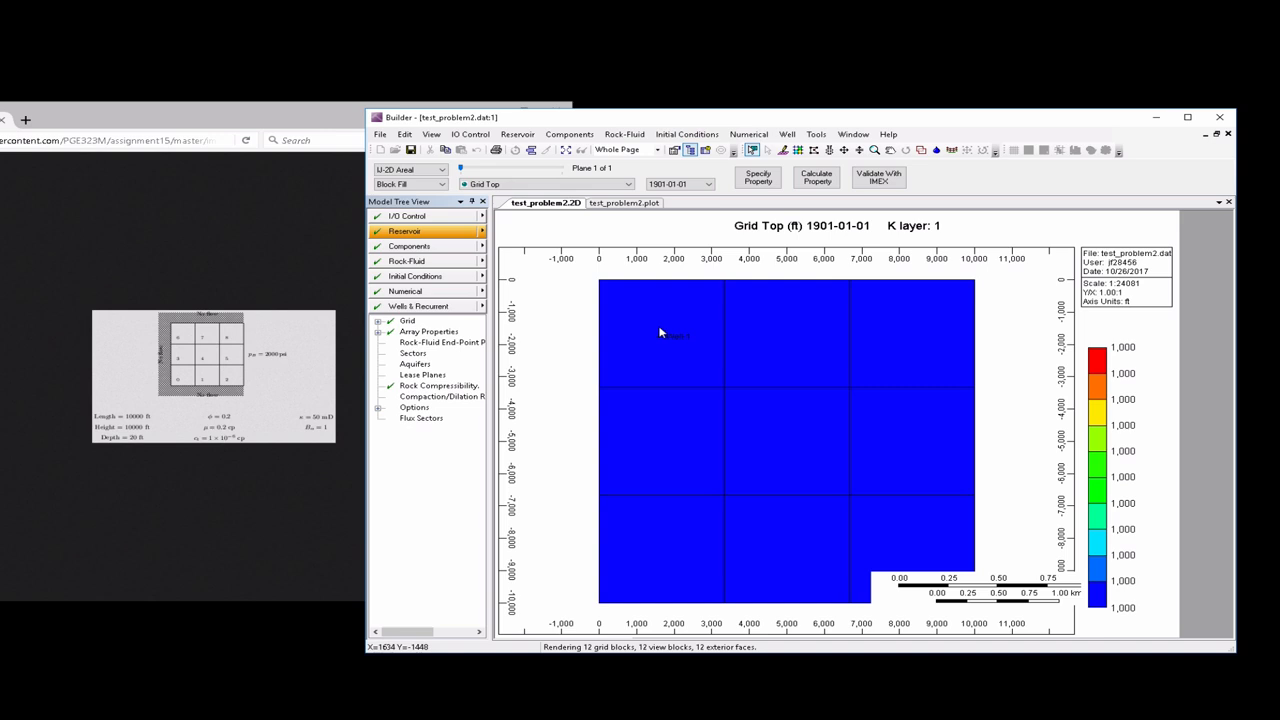
{"action": "mouse_move", "coordinate": [980, 337]}
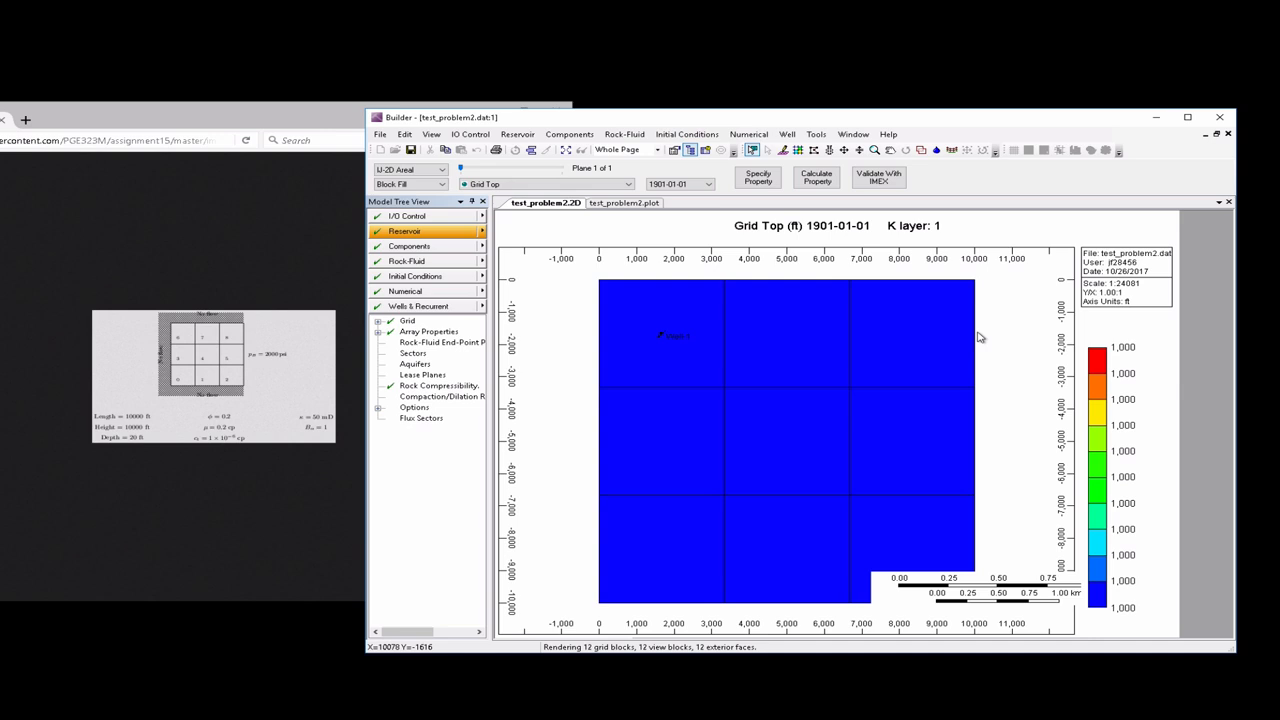
Expand Wells & Recurrent and Well-1, and open its 1901-01-01 perforation entry.
{"action": "left_click", "coordinate": [406, 305]}
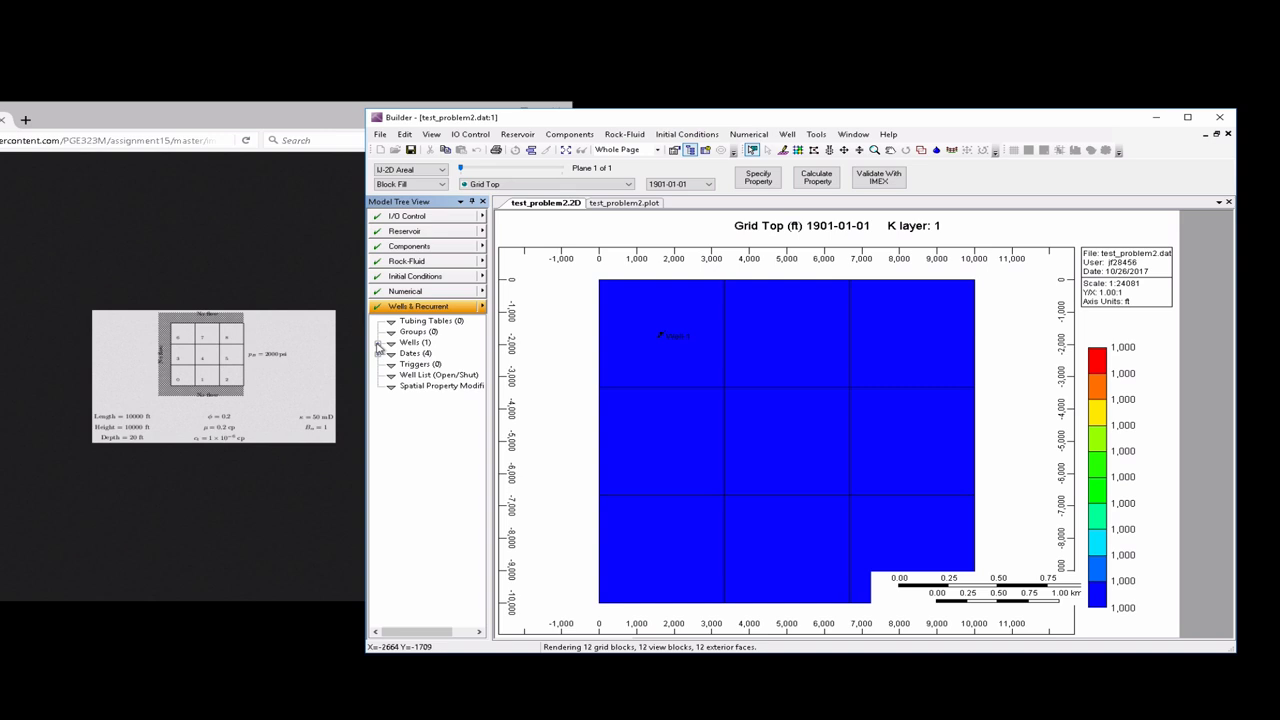
{"action": "left_click", "coordinate": [391, 342]}
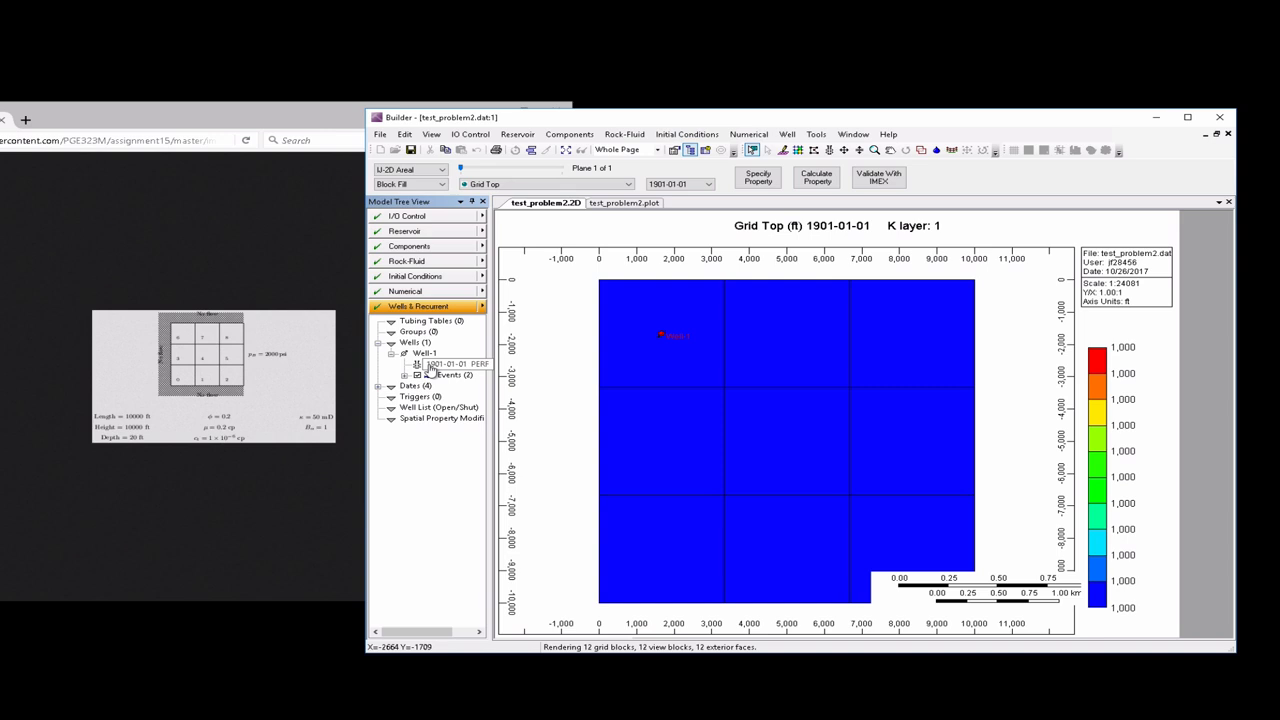
{"action": "double_click", "coordinate": [450, 364]}
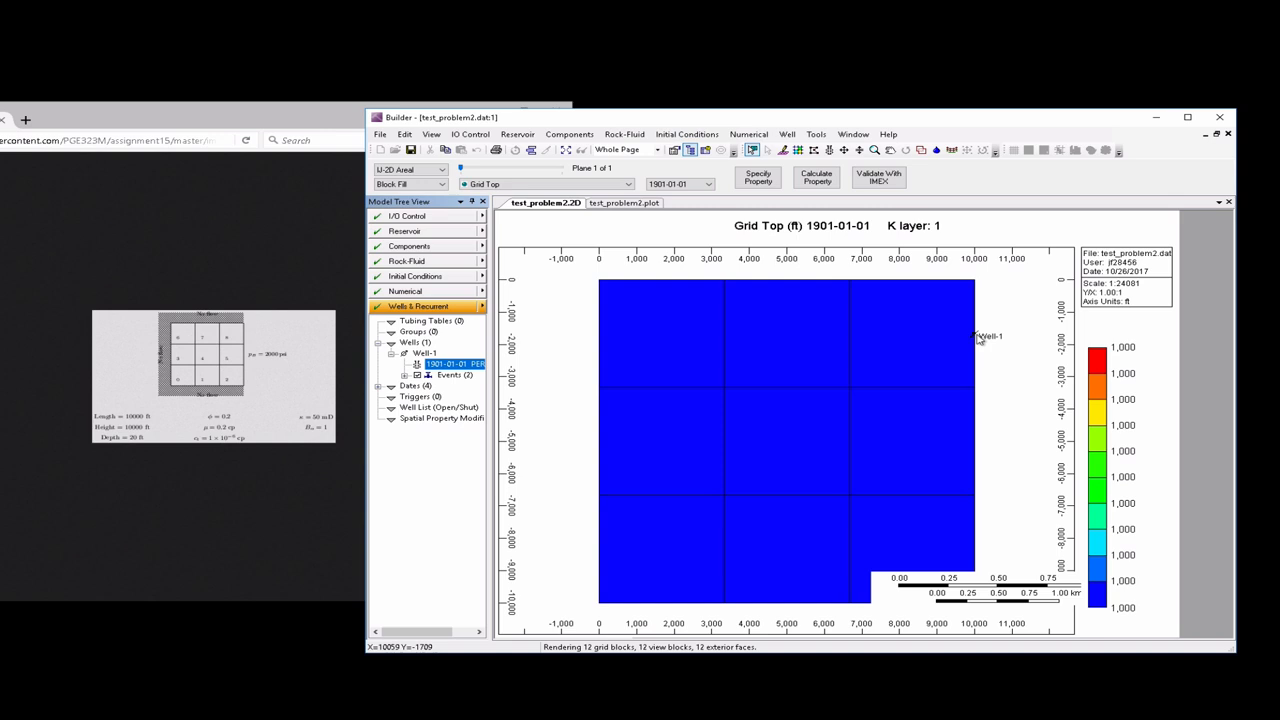
{"action": "mouse_move", "coordinate": [970, 457]}
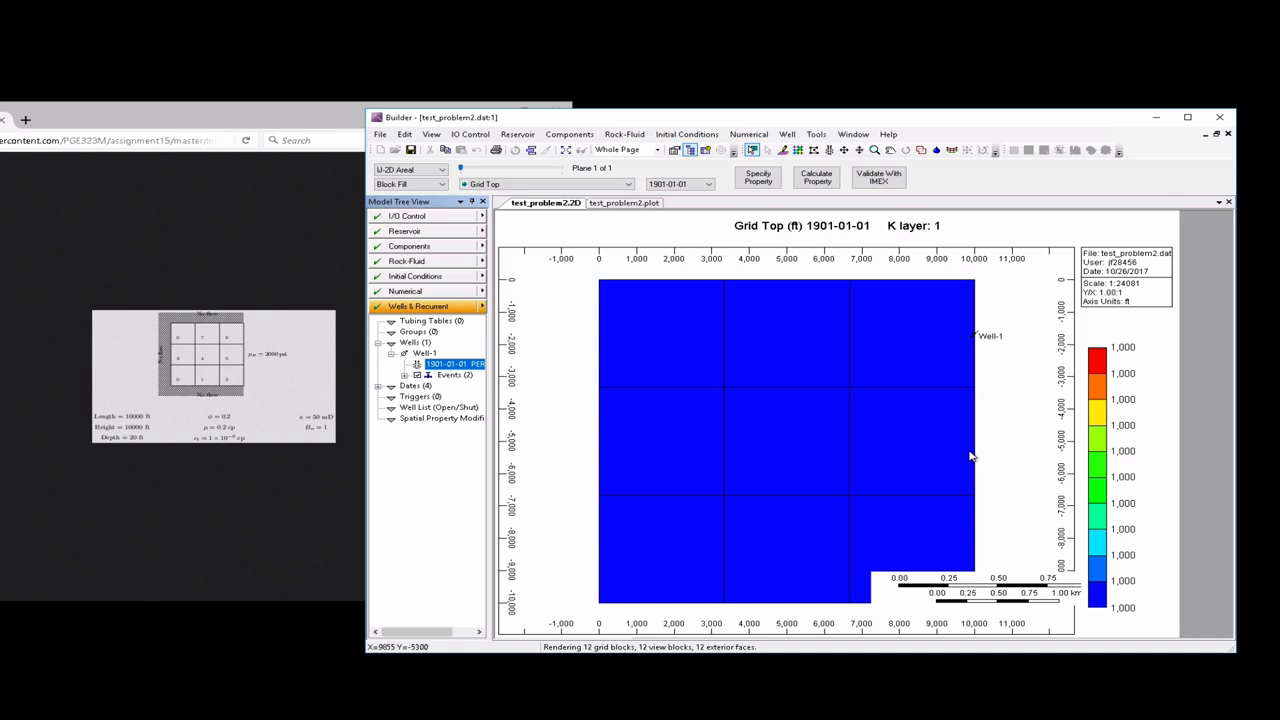
Create a new injector well with a 2000 psi bottom-hole pressure constraint.
{"action": "right_click", "coordinate": [414, 342]}
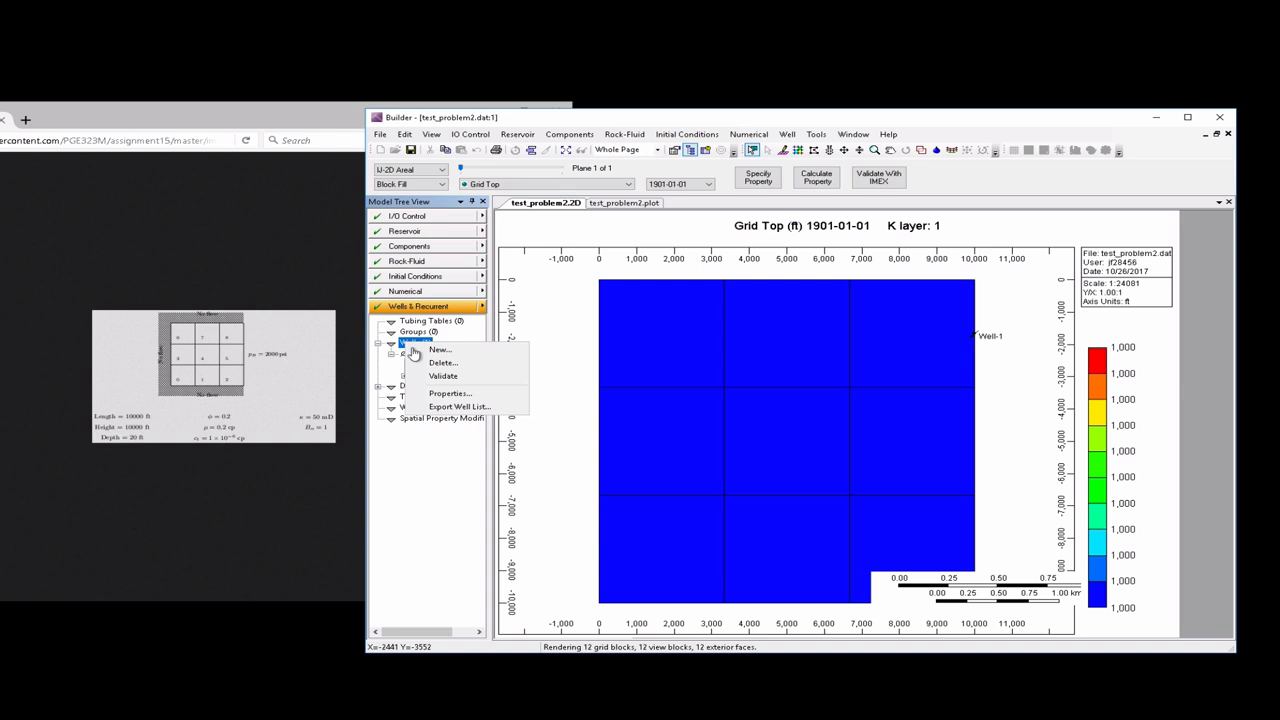
{"action": "left_click", "coordinate": [439, 349]}
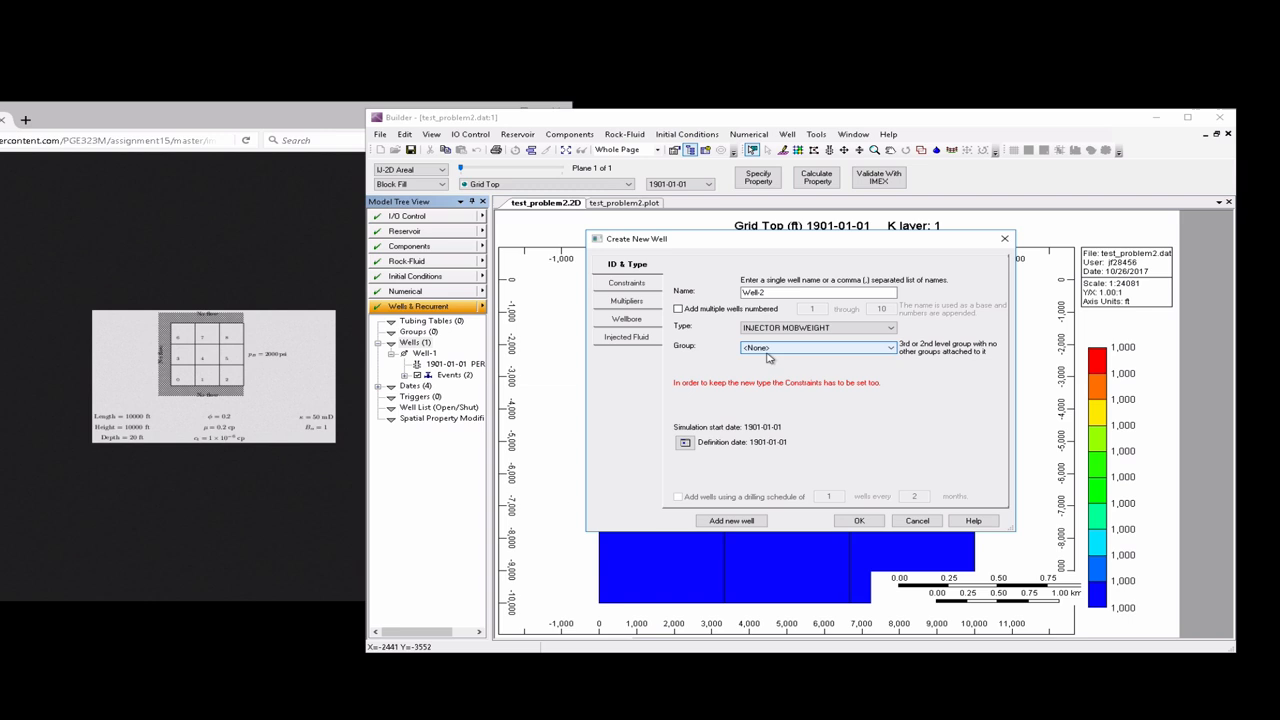
{"action": "left_click", "coordinate": [627, 282]}
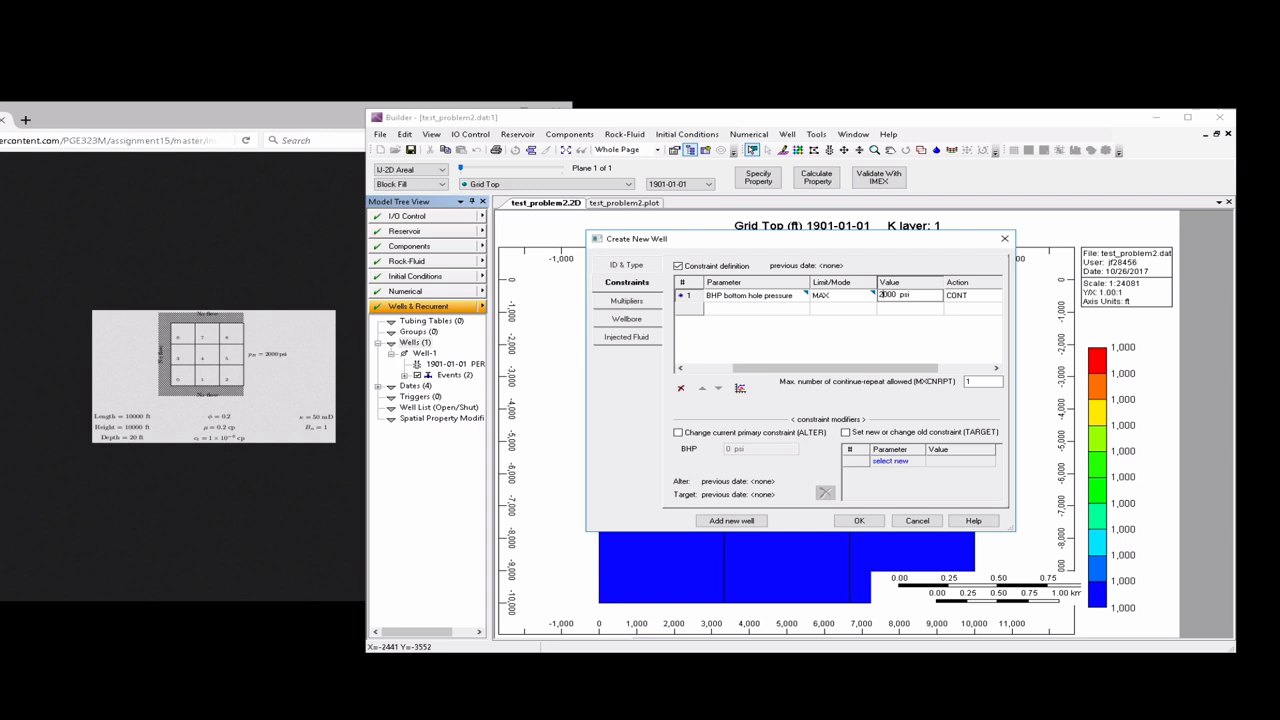
{"action": "left_click", "coordinate": [859, 520]}
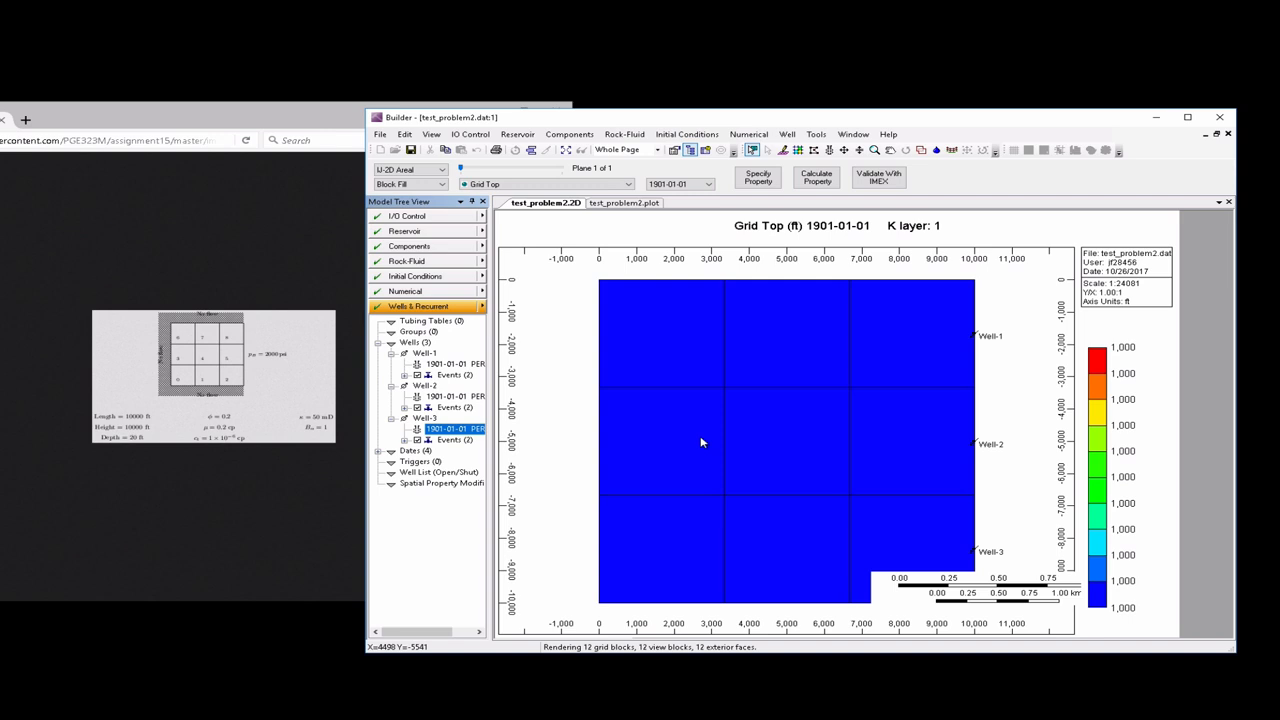
Validate the dataset with IMEX, saving it first when prompted.
{"action": "left_click", "coordinate": [878, 177]}
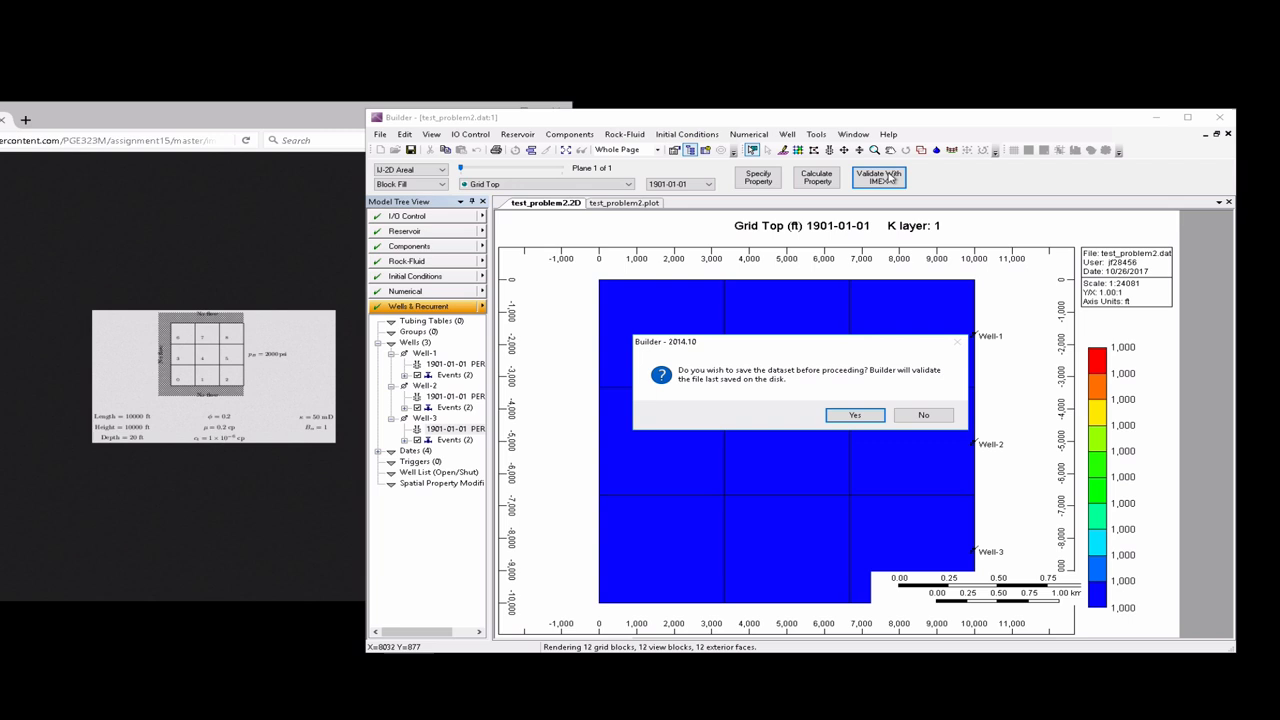
{"action": "left_click", "coordinate": [855, 414]}
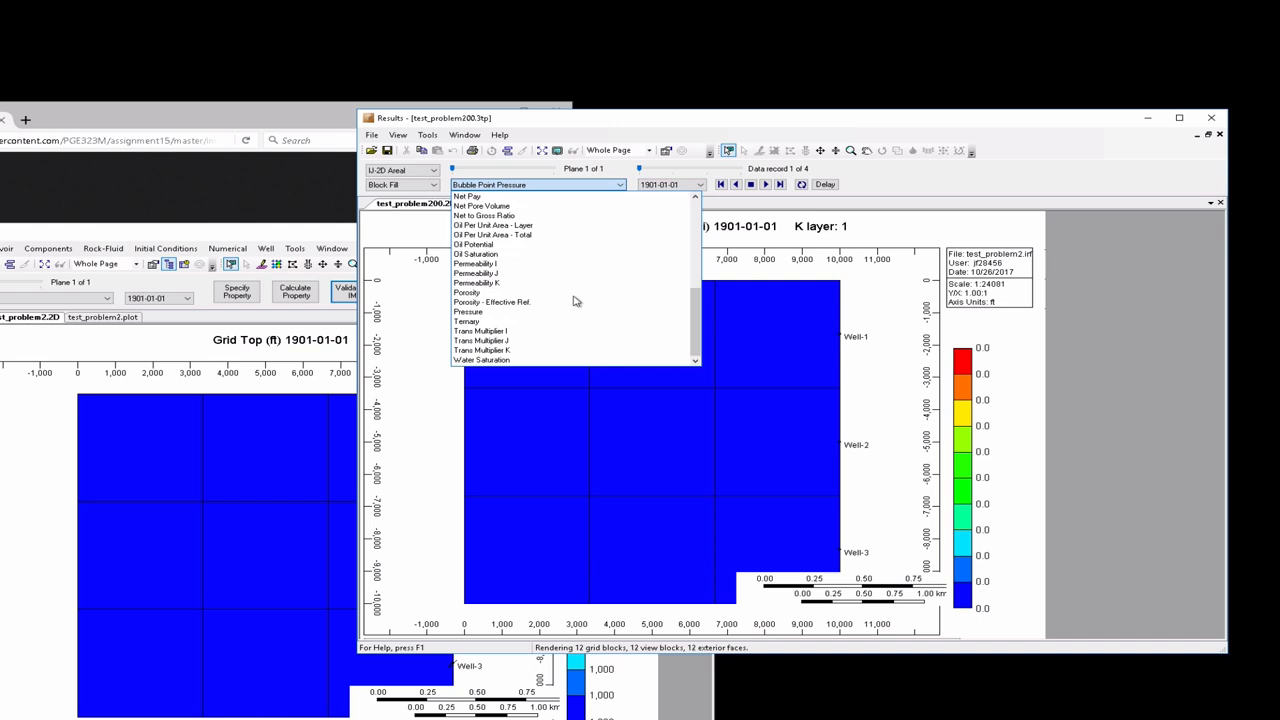
Display Pressure on the Results map for the 1901-01-02 record.
{"action": "left_click", "coordinate": [468, 311]}
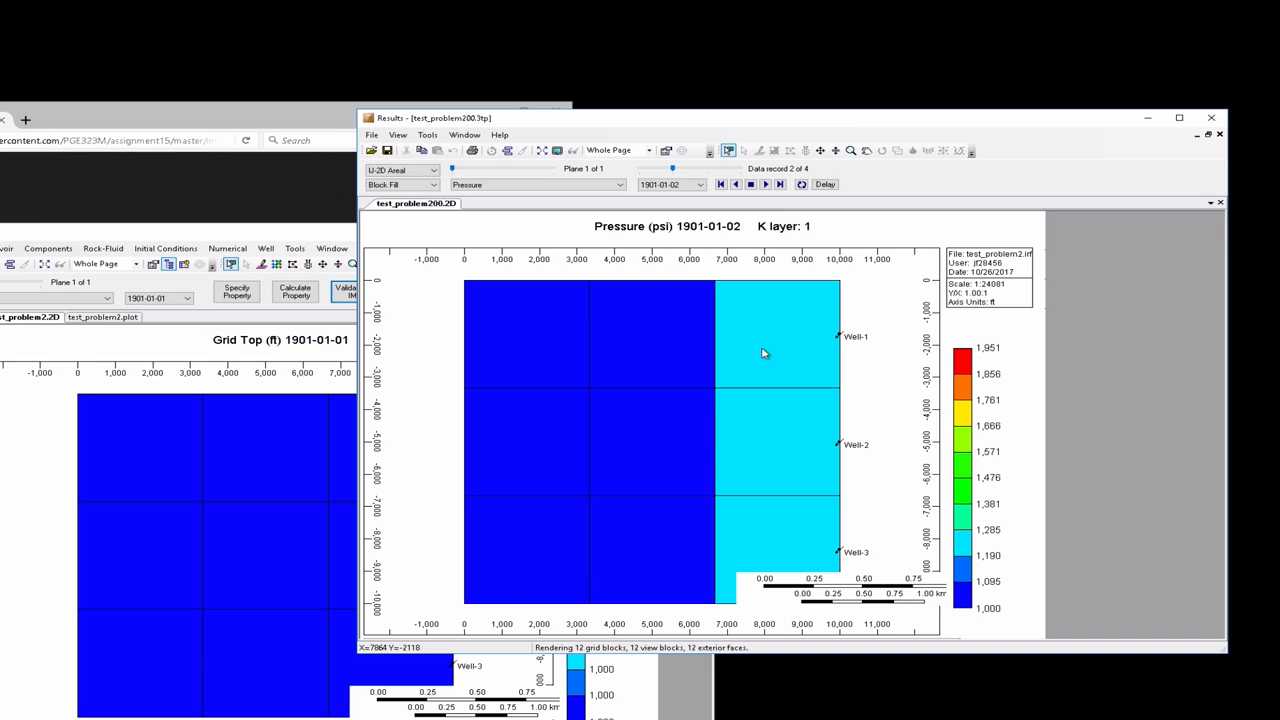
{"action": "mouse_move", "coordinate": [530, 335]}
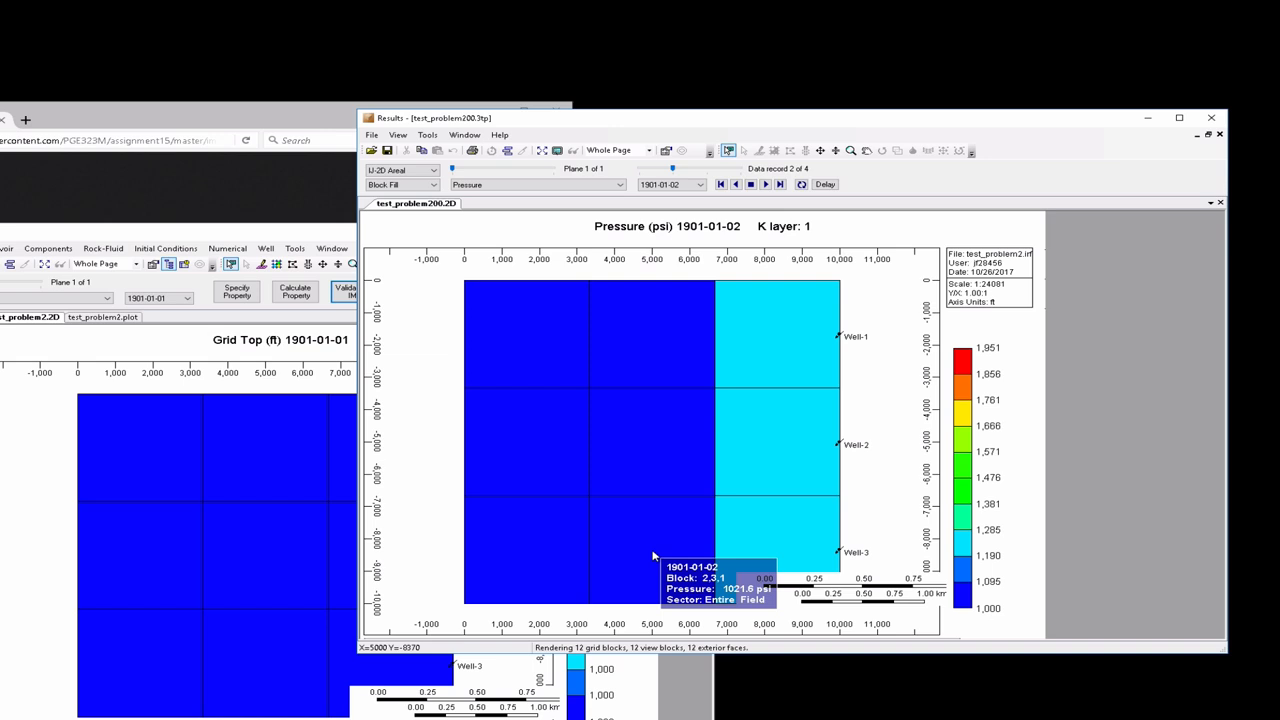
{"action": "mouse_move", "coordinate": [853, 401]}
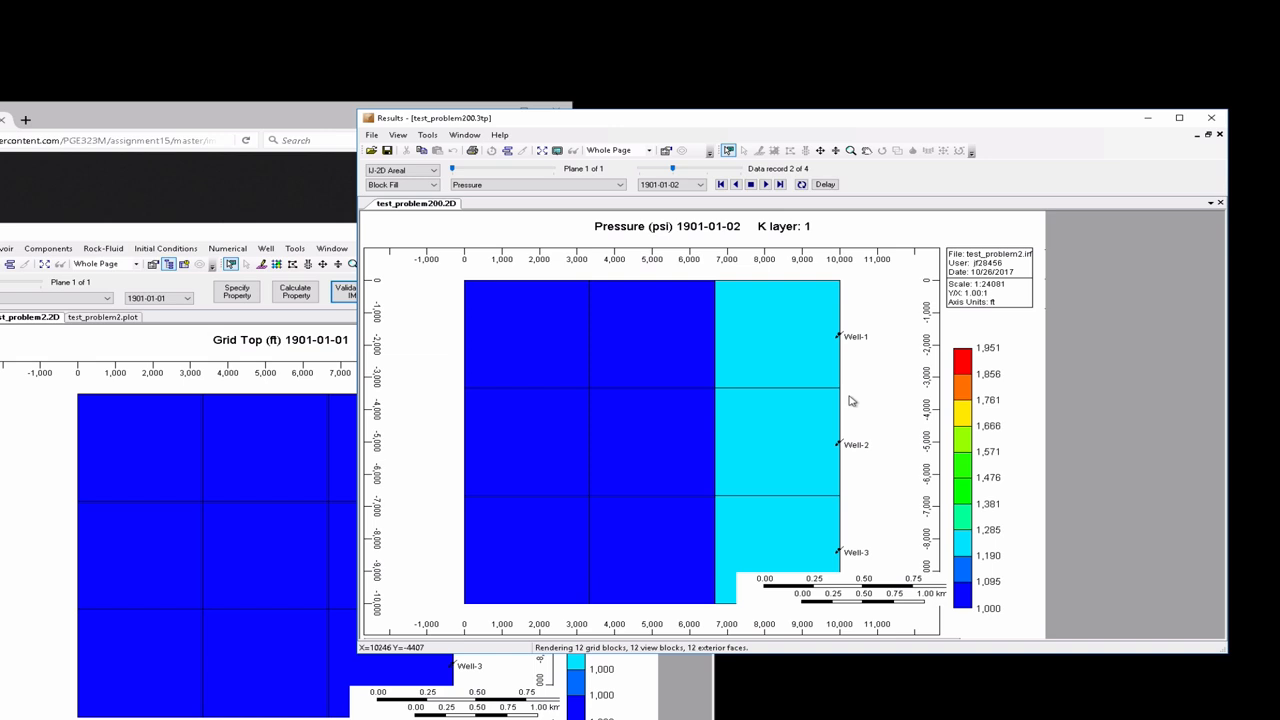
{"action": "mouse_move", "coordinate": [841, 364]}
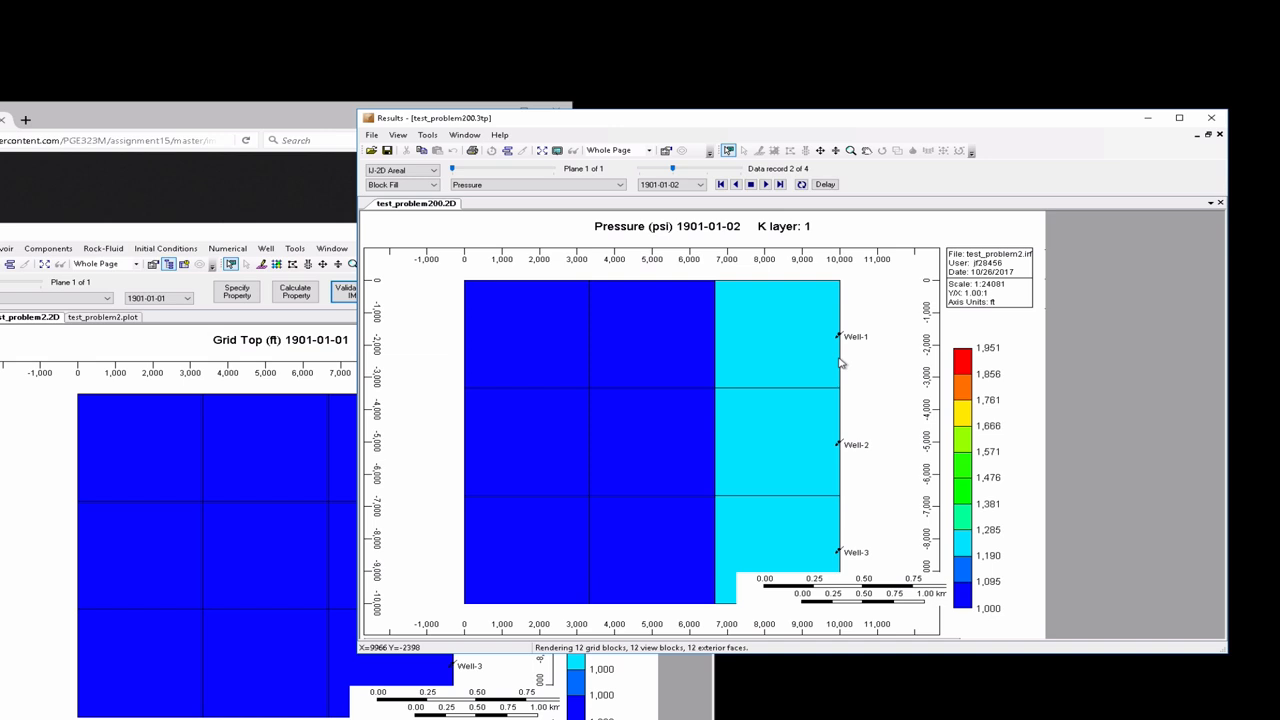
{"action": "mouse_move", "coordinate": [853, 312]}
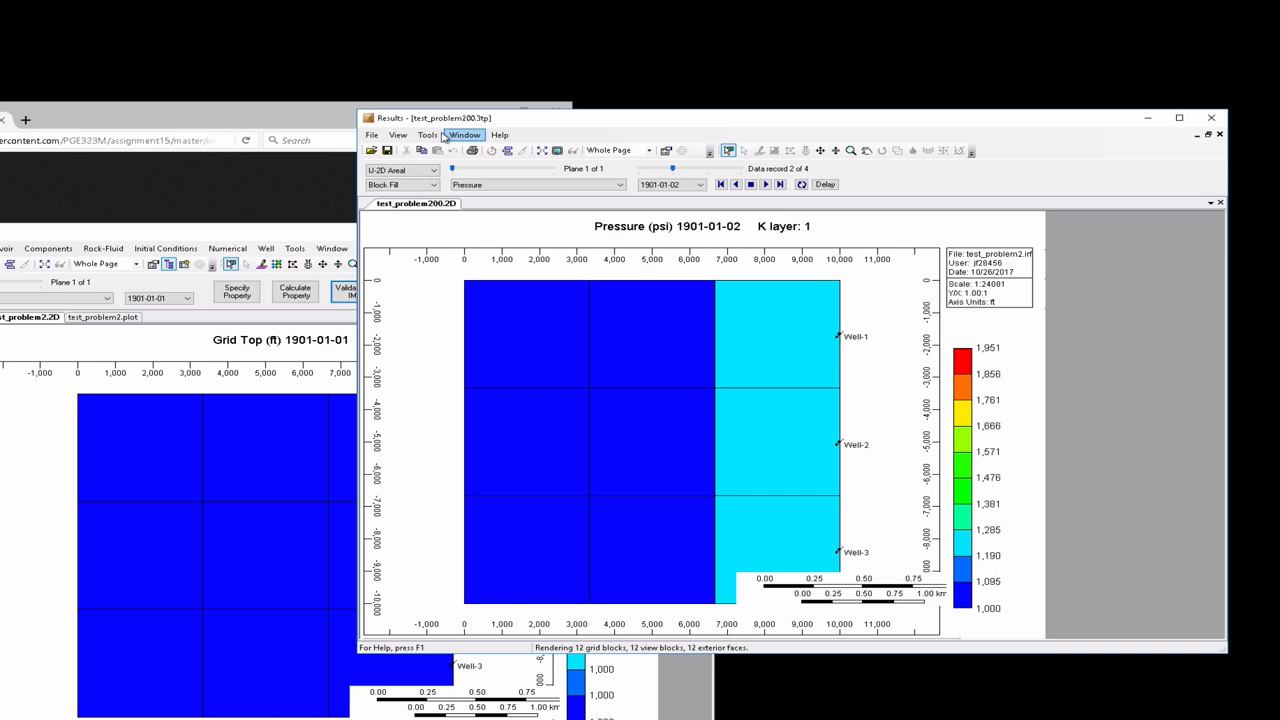
Export the 1901-01-02 pressure values to test_problem2_pressure.txt via Export Property Values.
{"action": "left_click", "coordinate": [428, 135]}
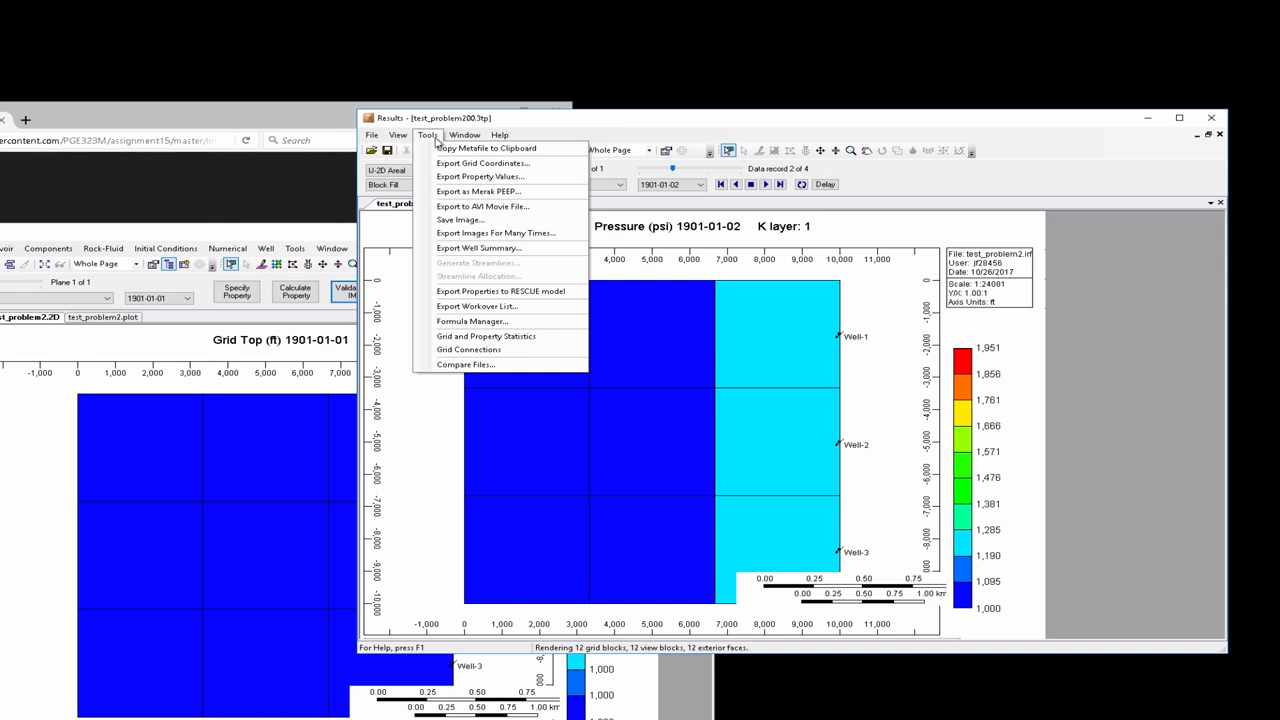
{"action": "left_click", "coordinate": [475, 176]}
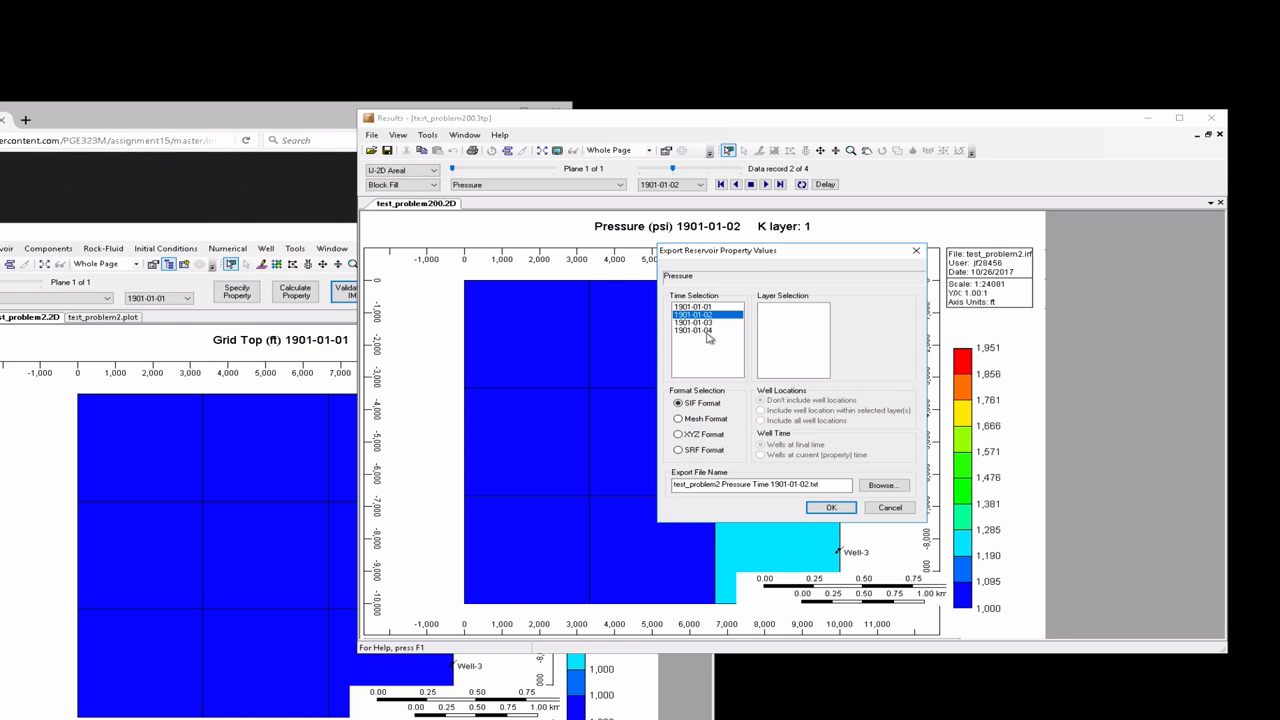
{"action": "mouse_move", "coordinate": [710, 333]}
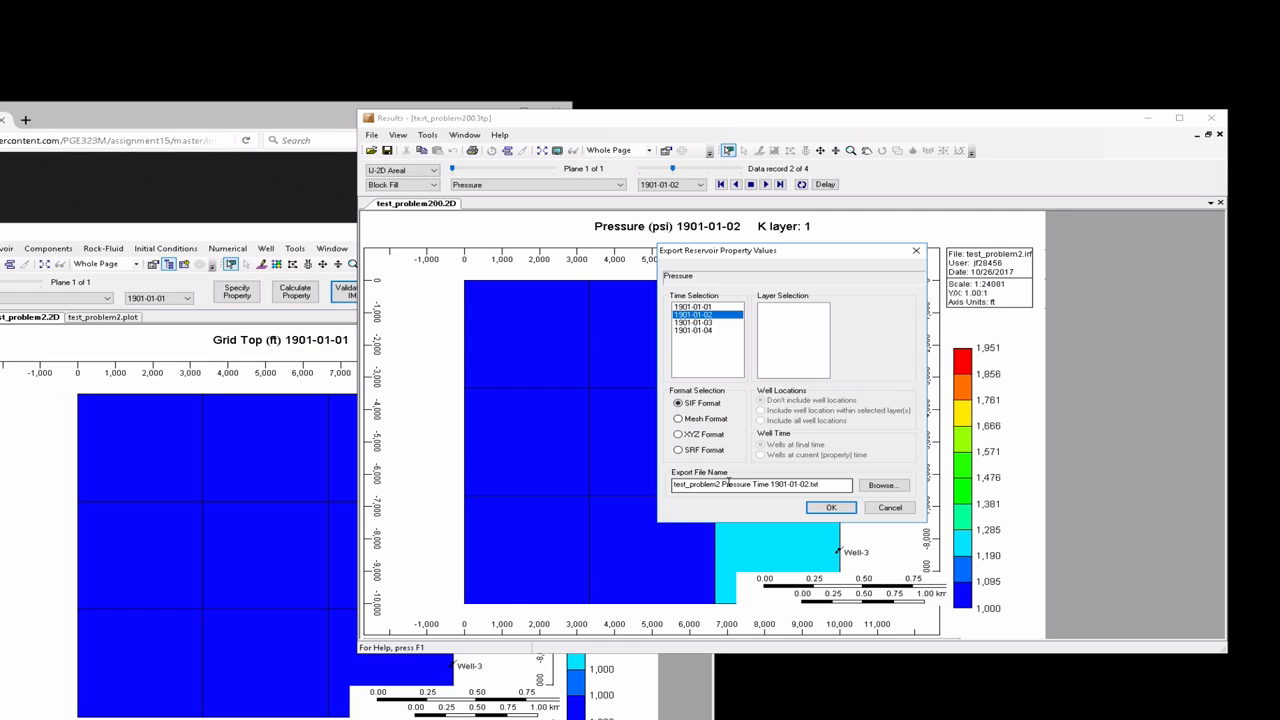
{"action": "double_click", "coordinate": [760, 485]}
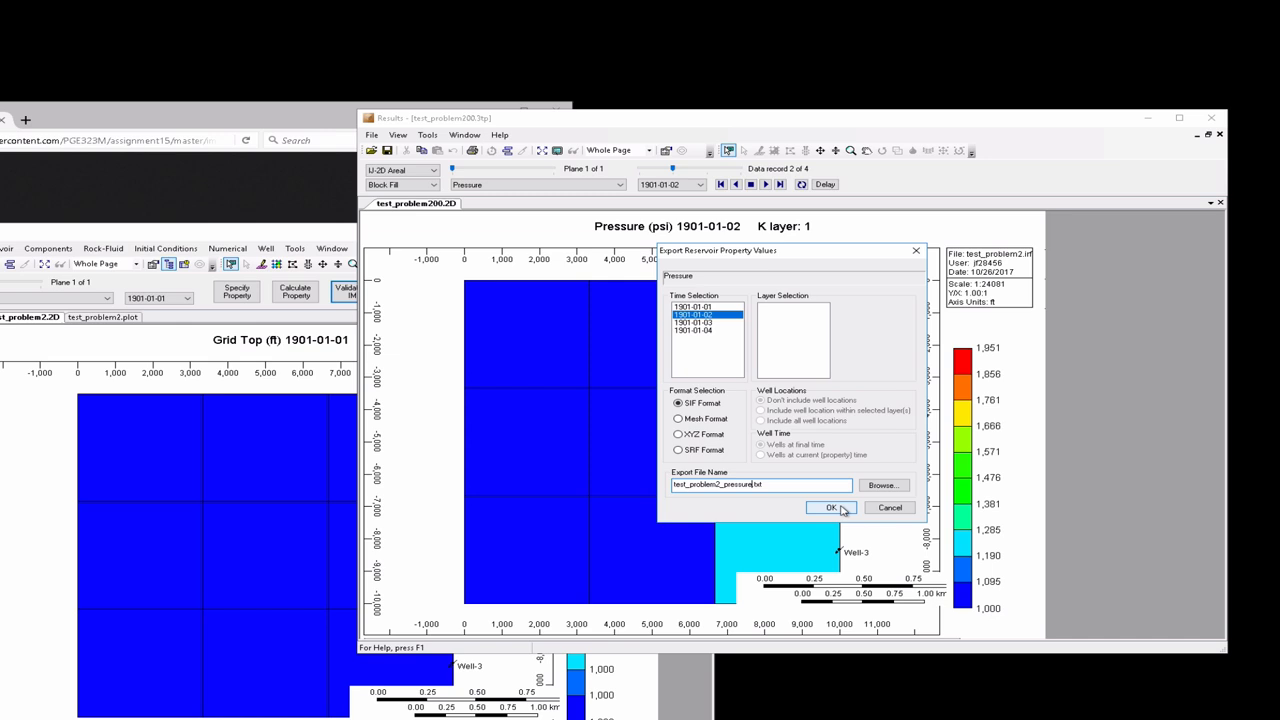
{"action": "left_click", "coordinate": [831, 508]}
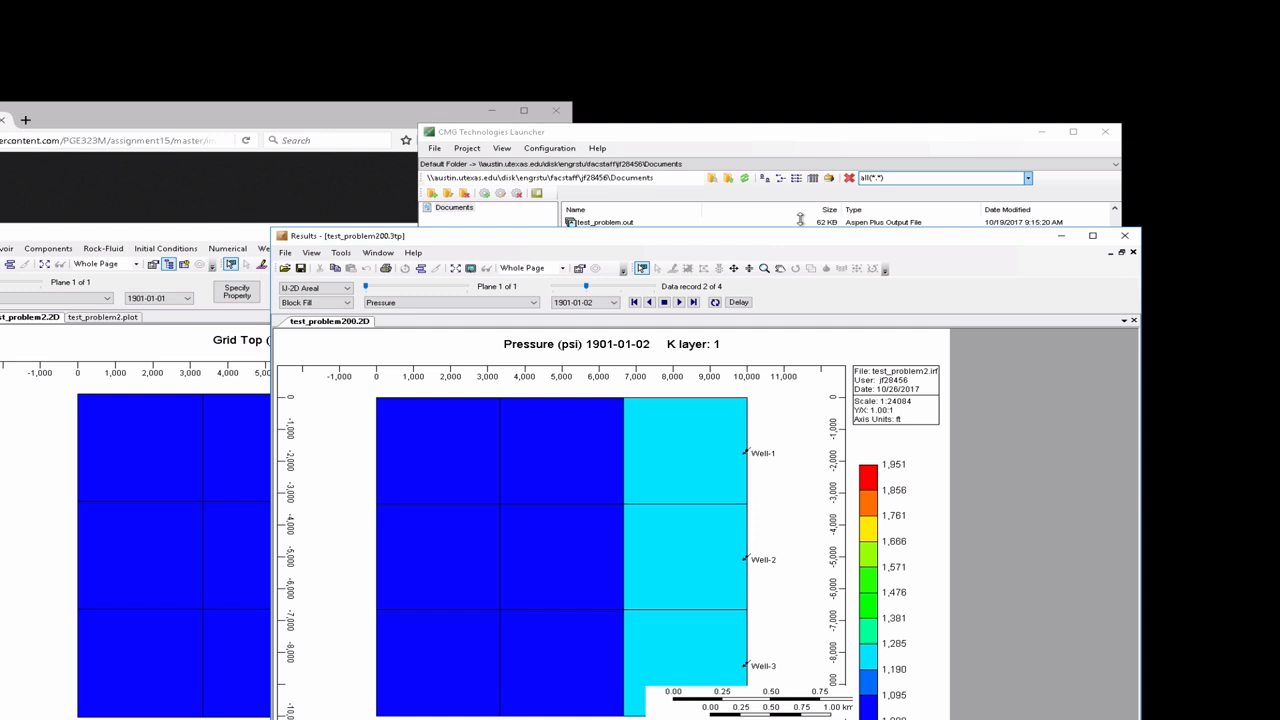